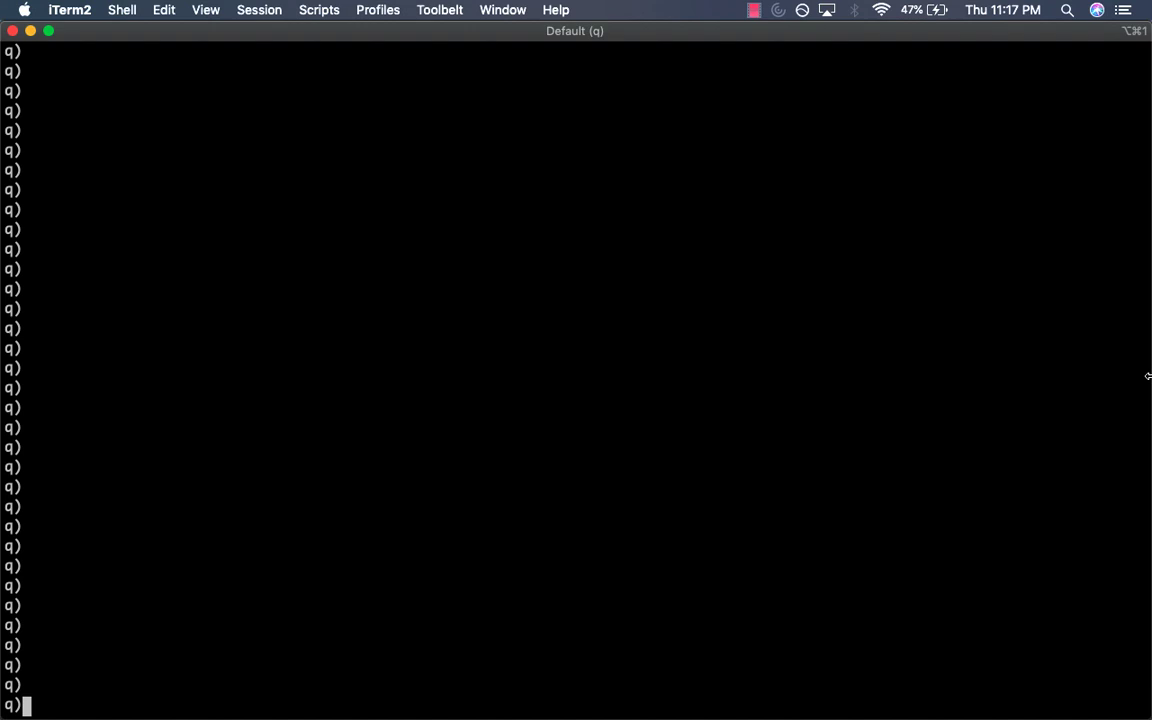
text(v:)
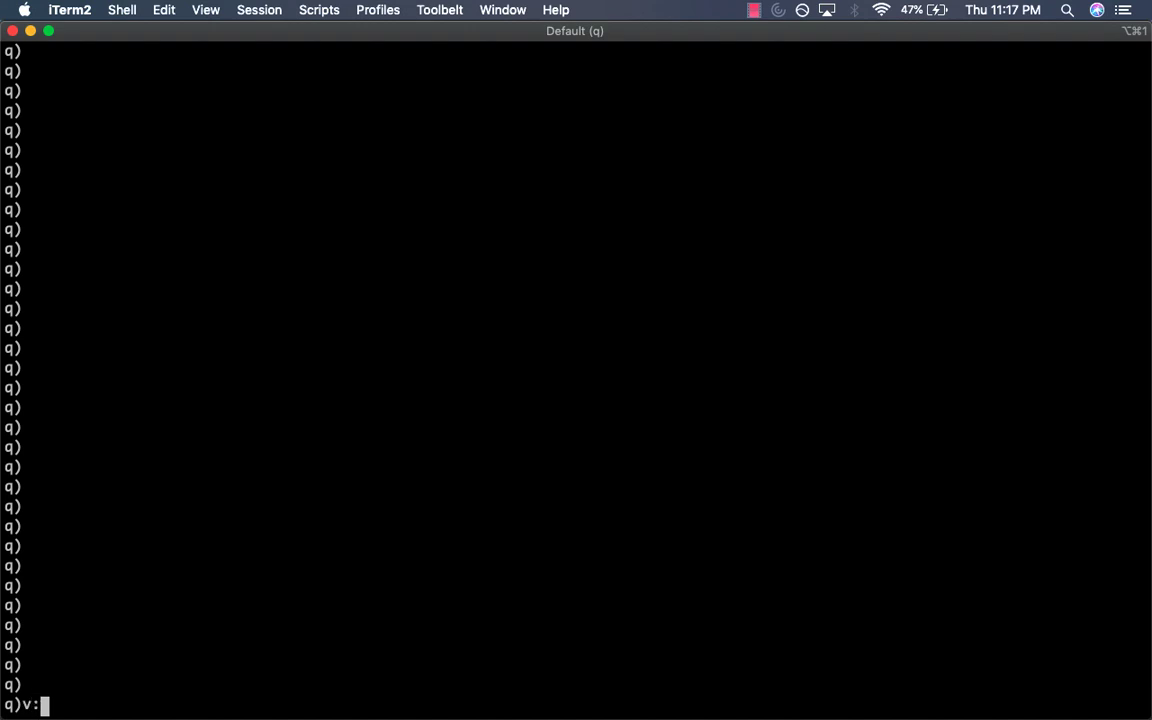
text(`apple)
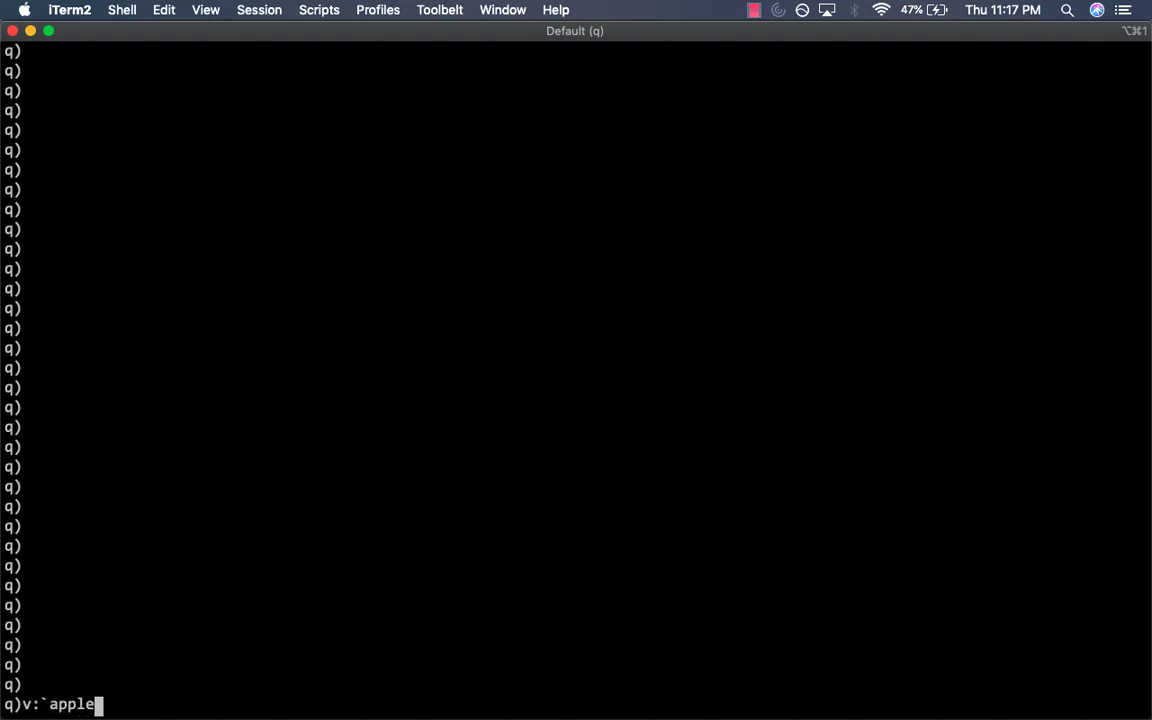
text(`orange)
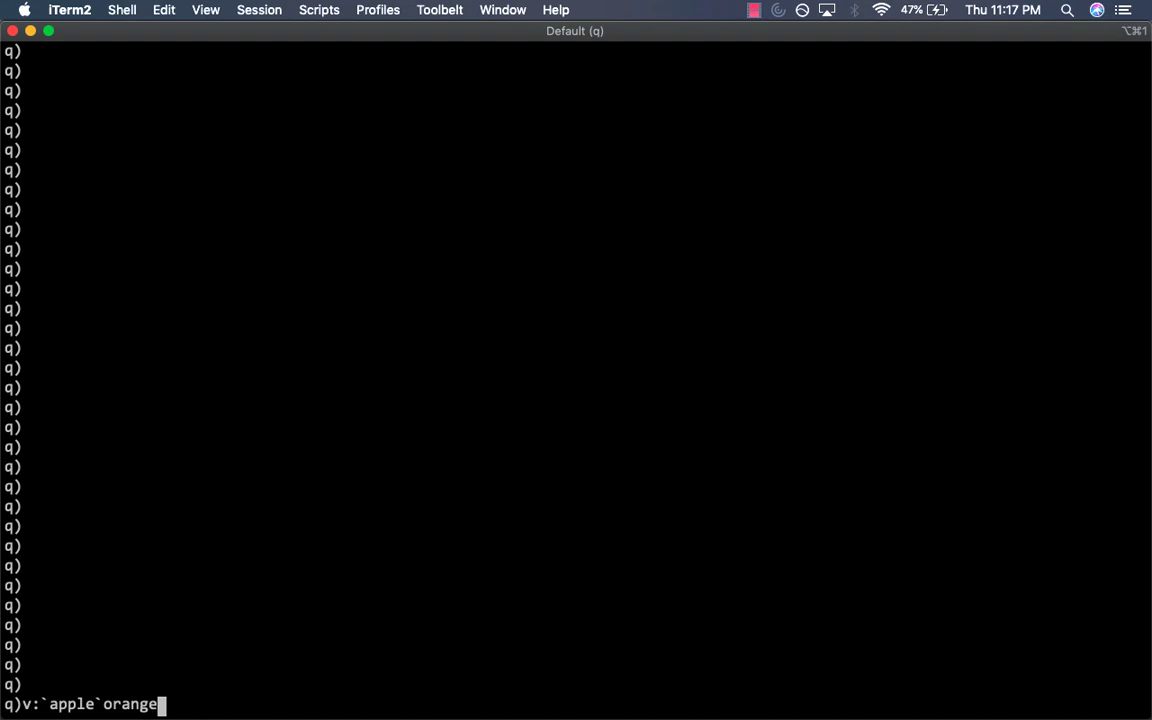
text(apple)
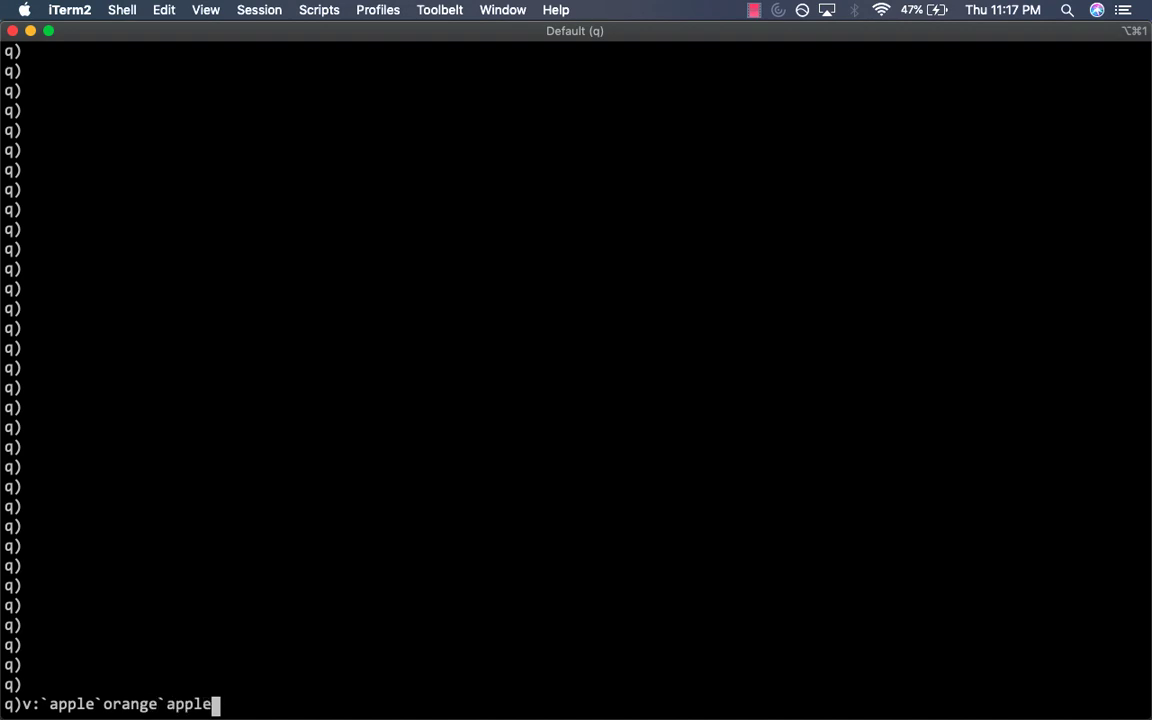
text(mango)
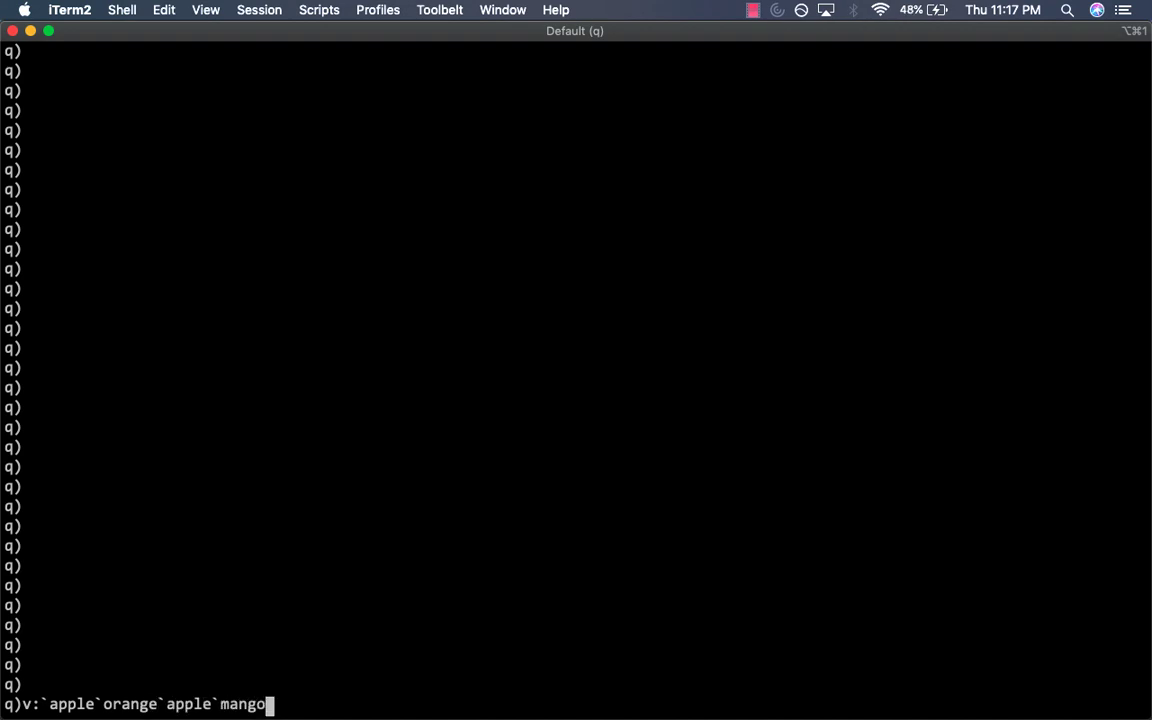
text(apple)
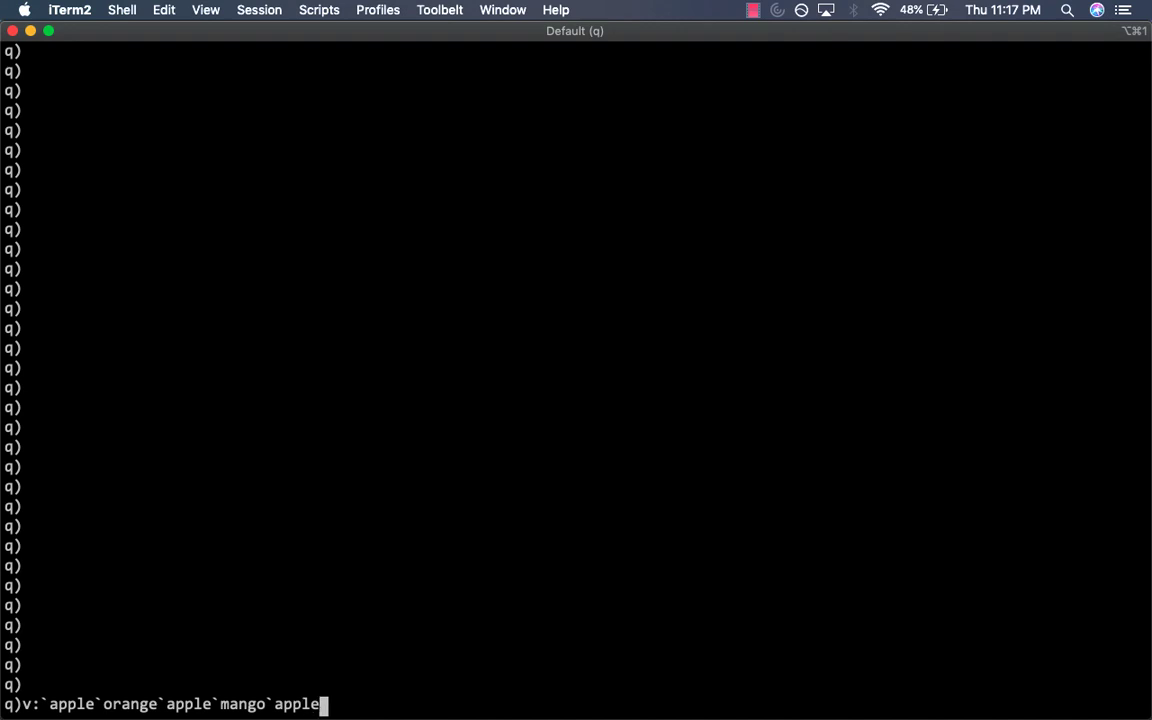
text(`orange`orange`mango)
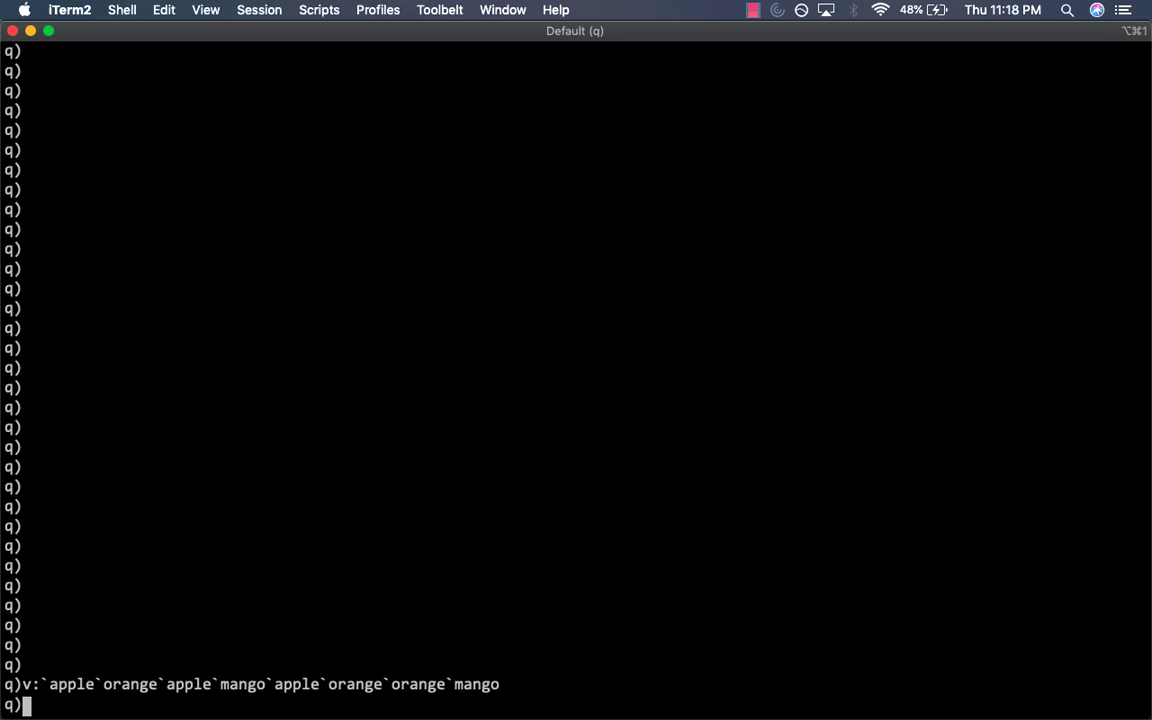
text(u:)
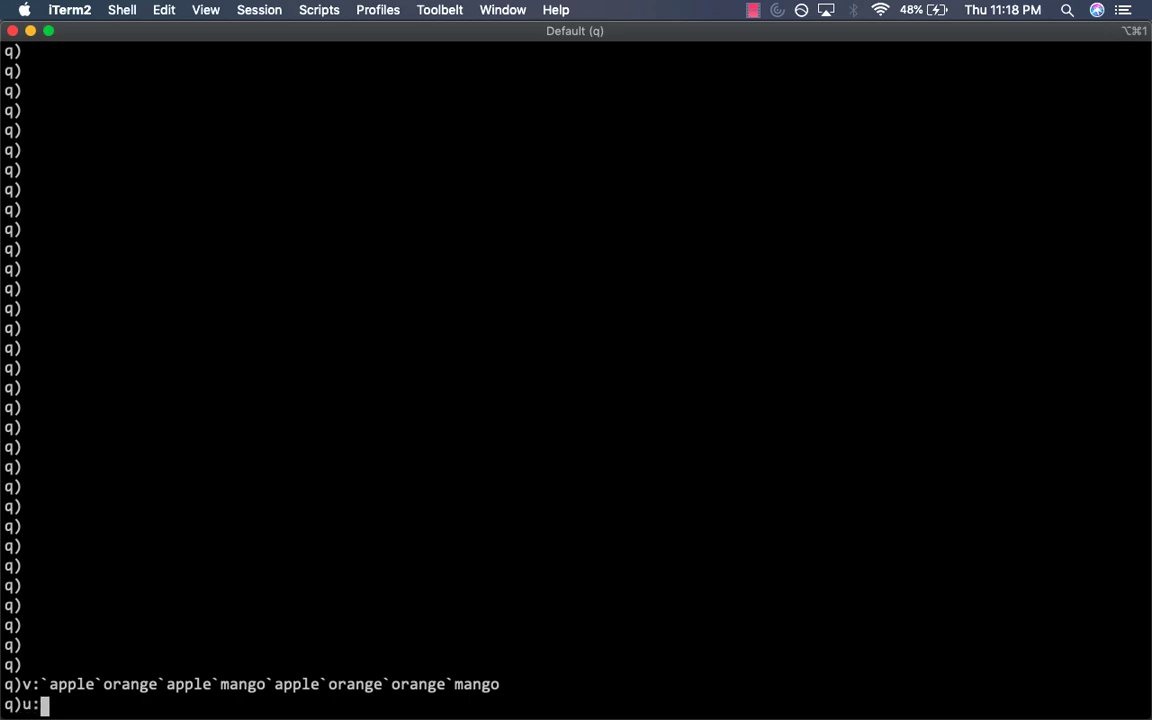
text(distinct)
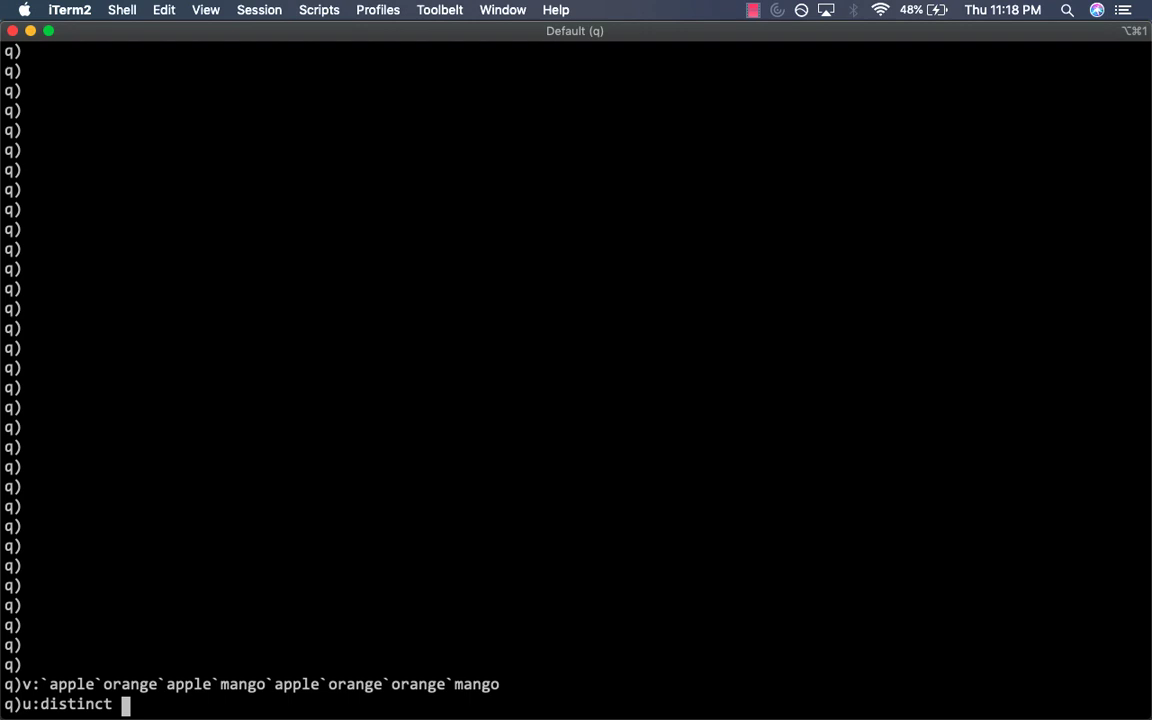
text(v)
text(u)
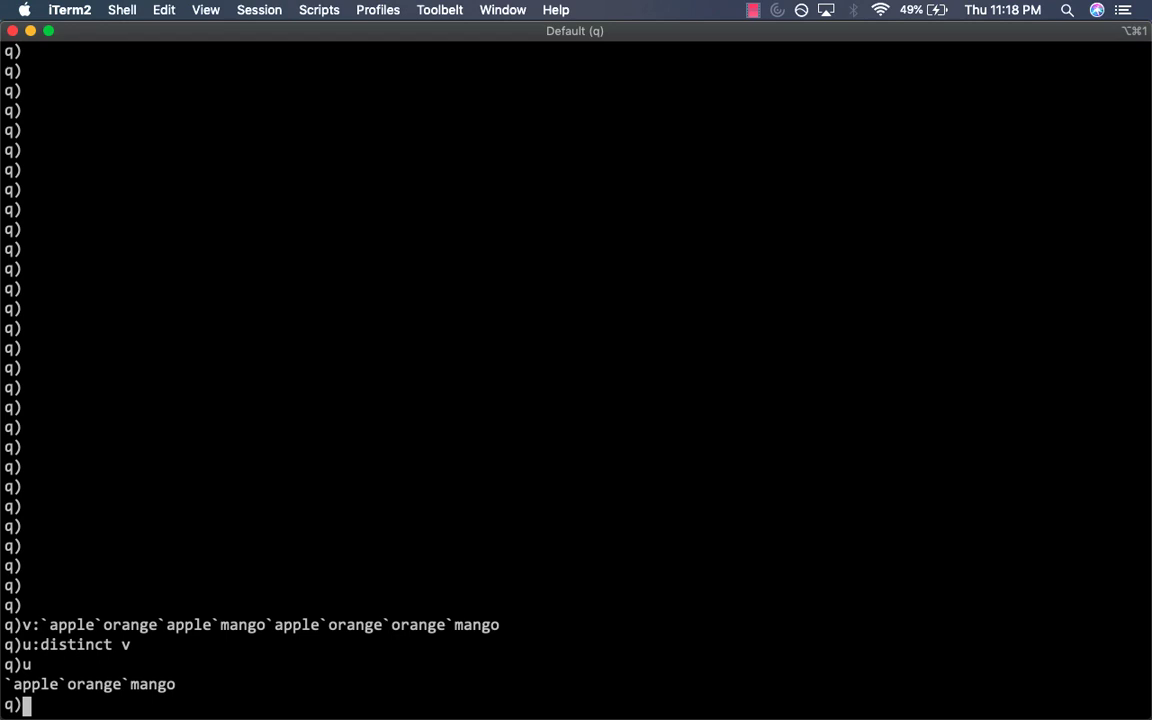
text(k:)
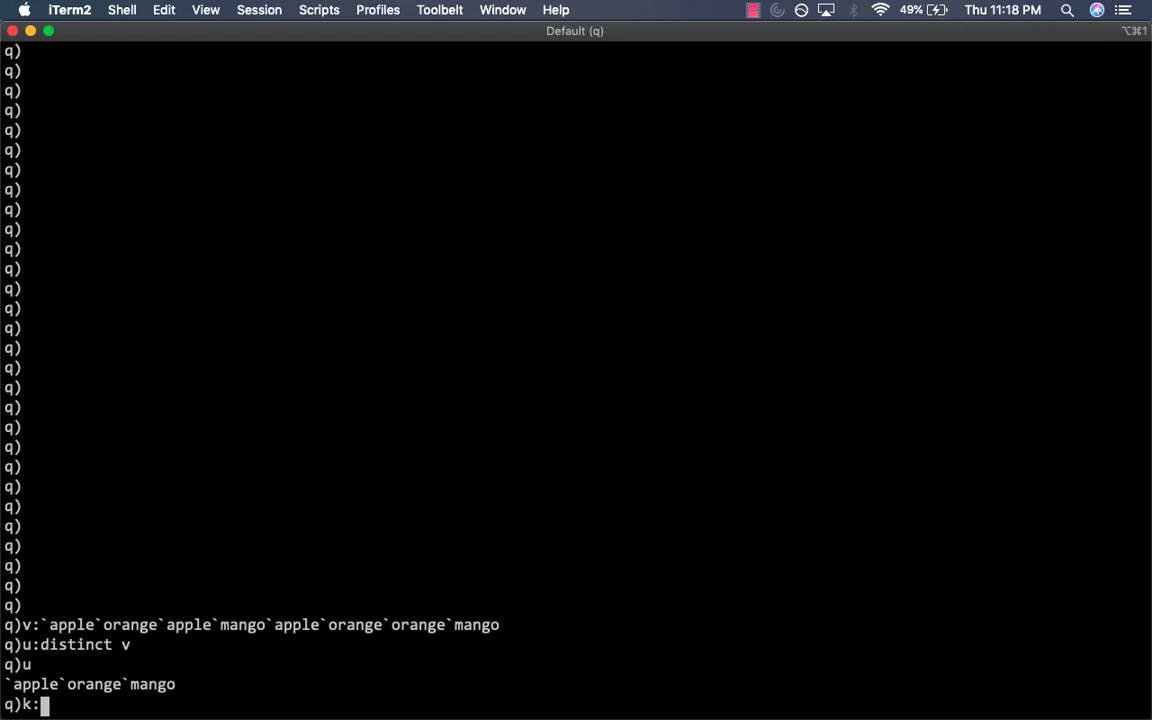
text(u?)
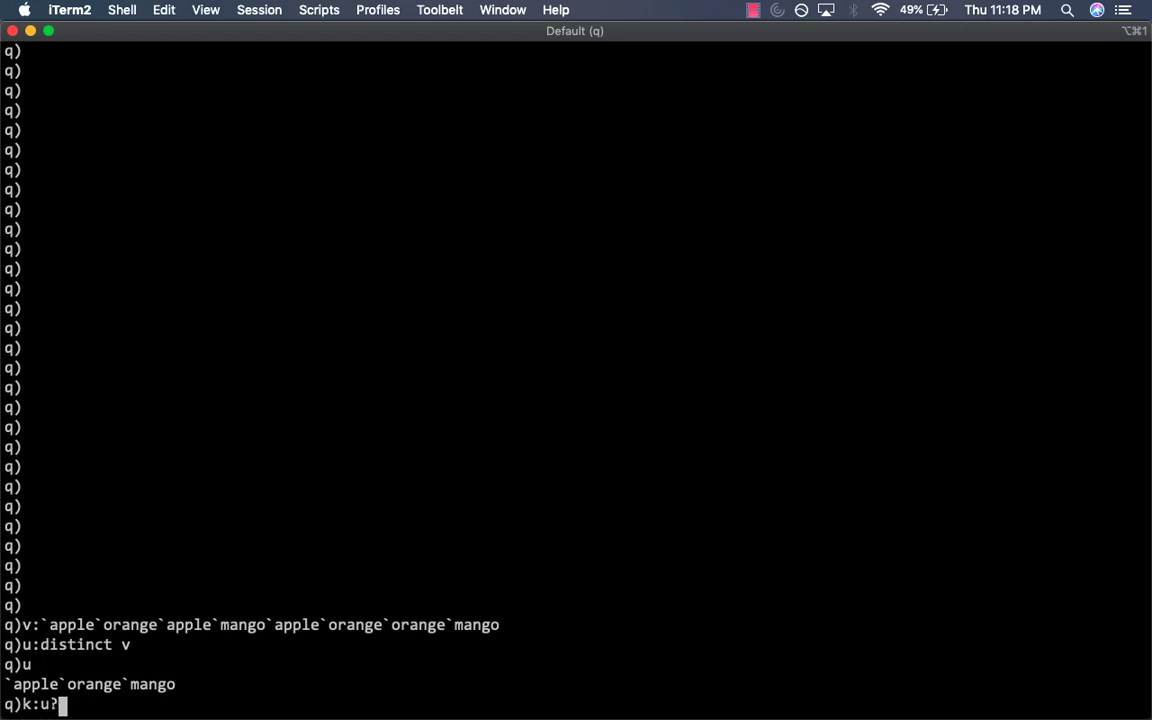
text(v)
text(k)
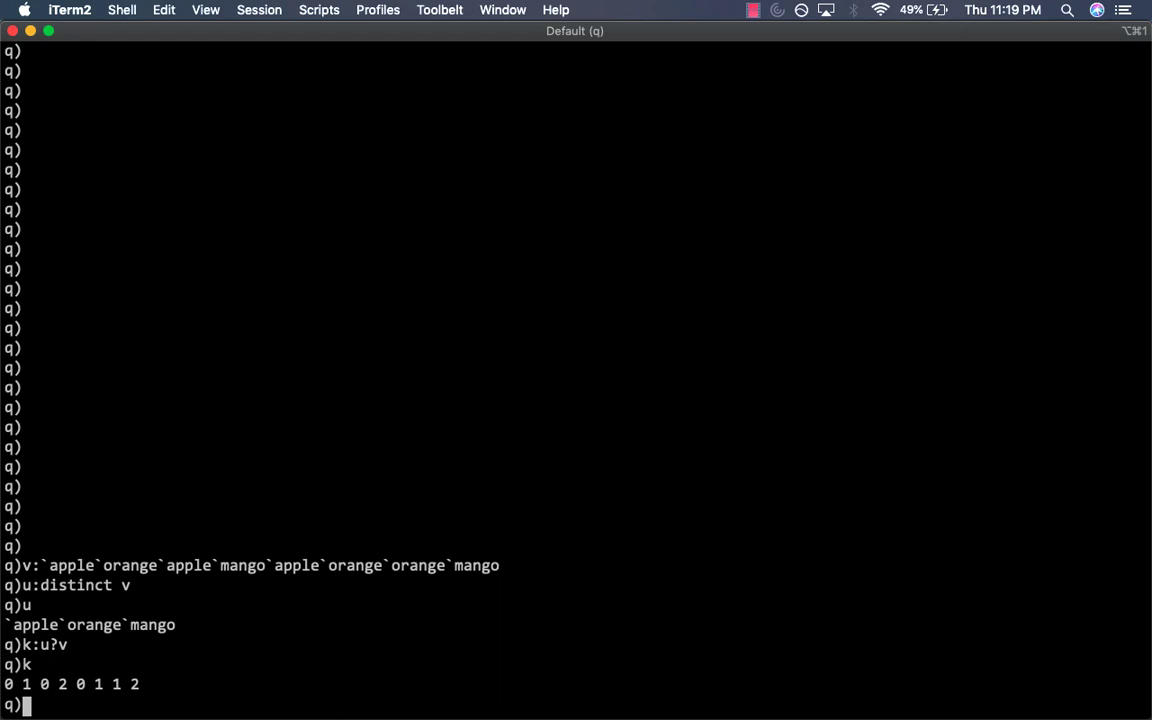
text(v)
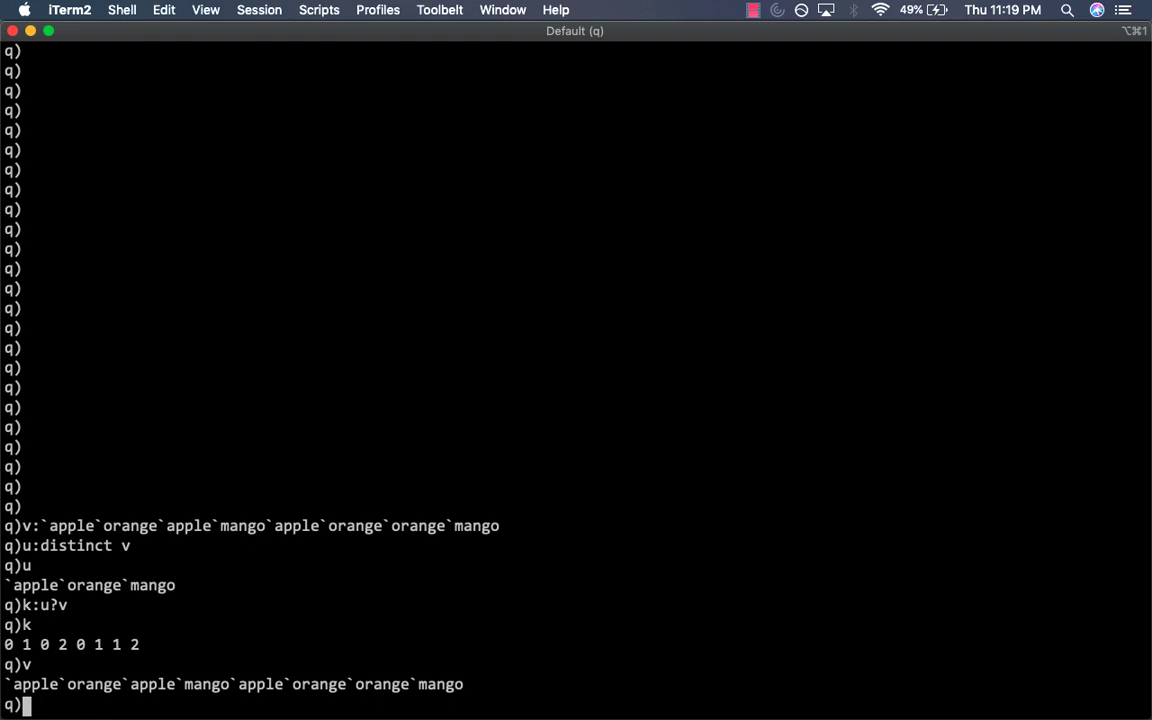
text(u[k])
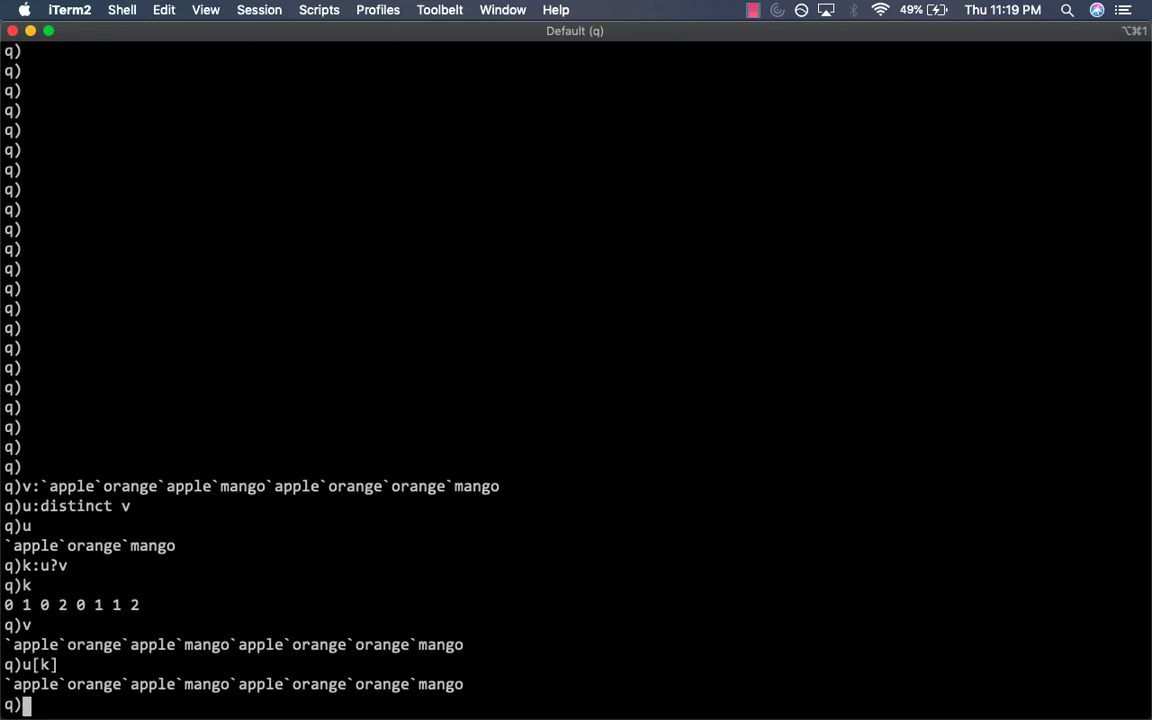
text(v)
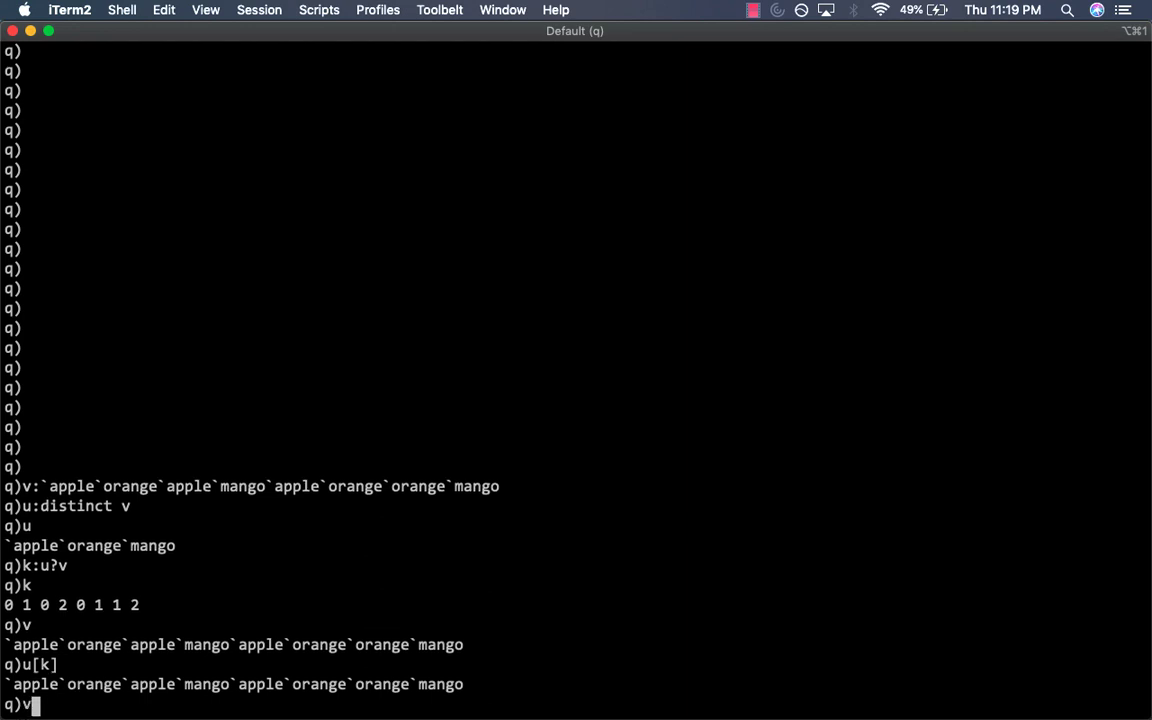
text(~u[)
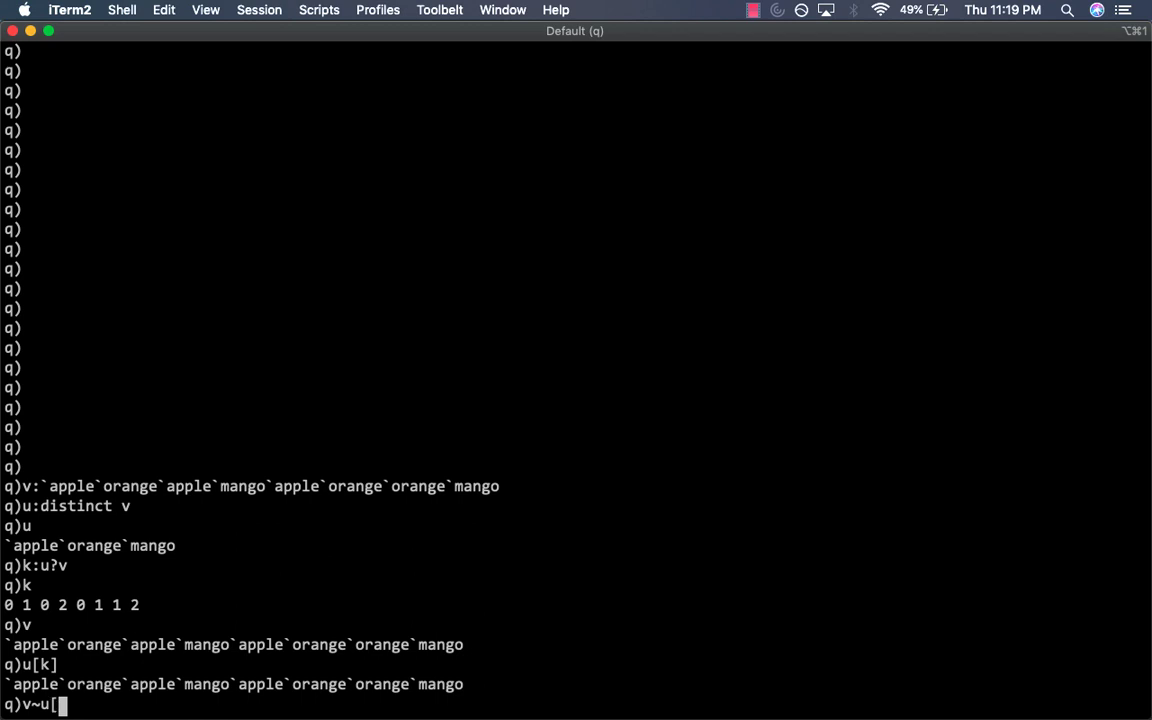
text(k])
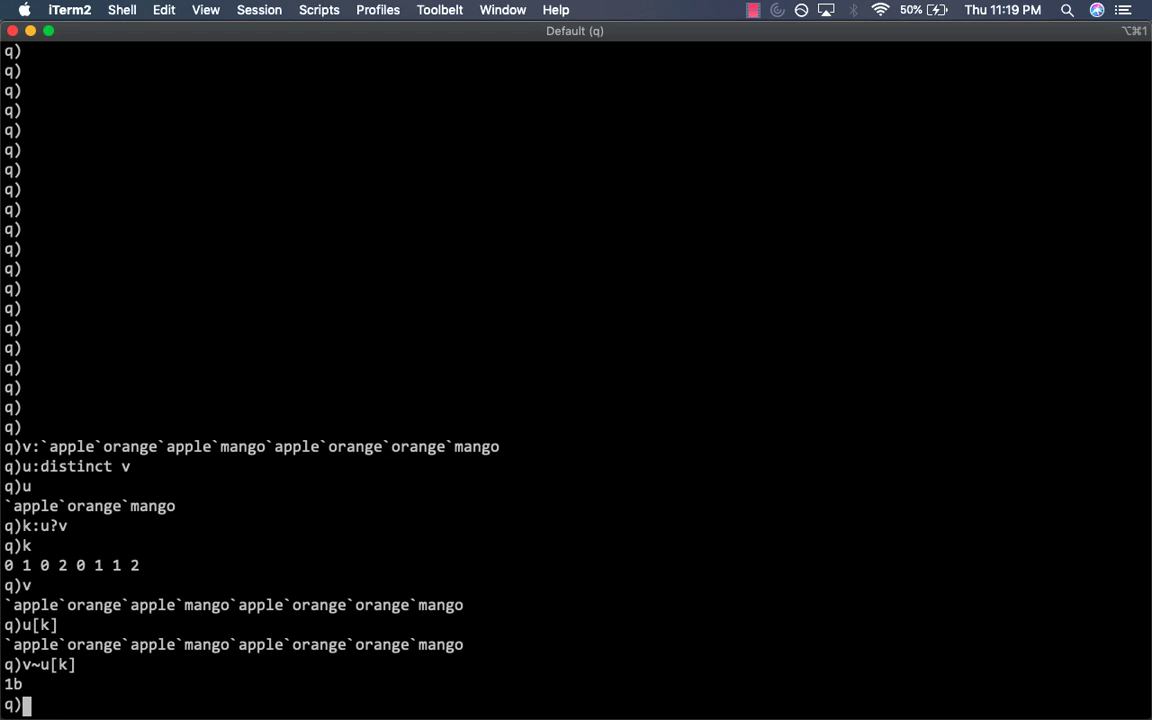
text(u[)
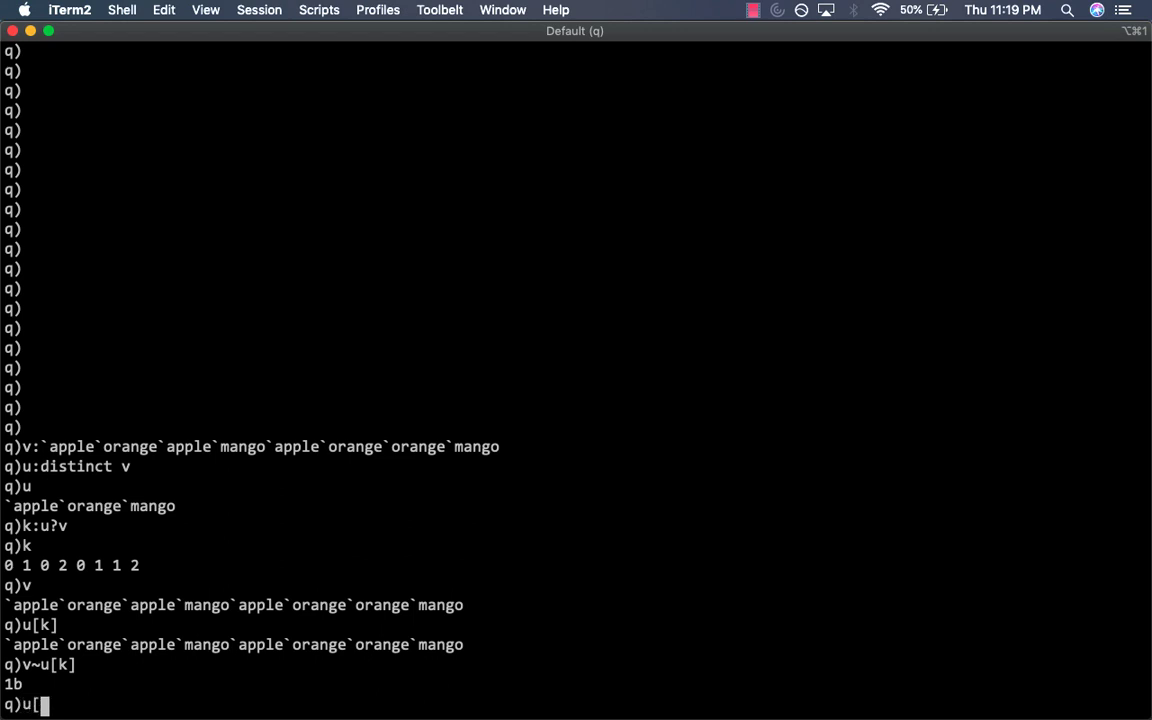
text(0])
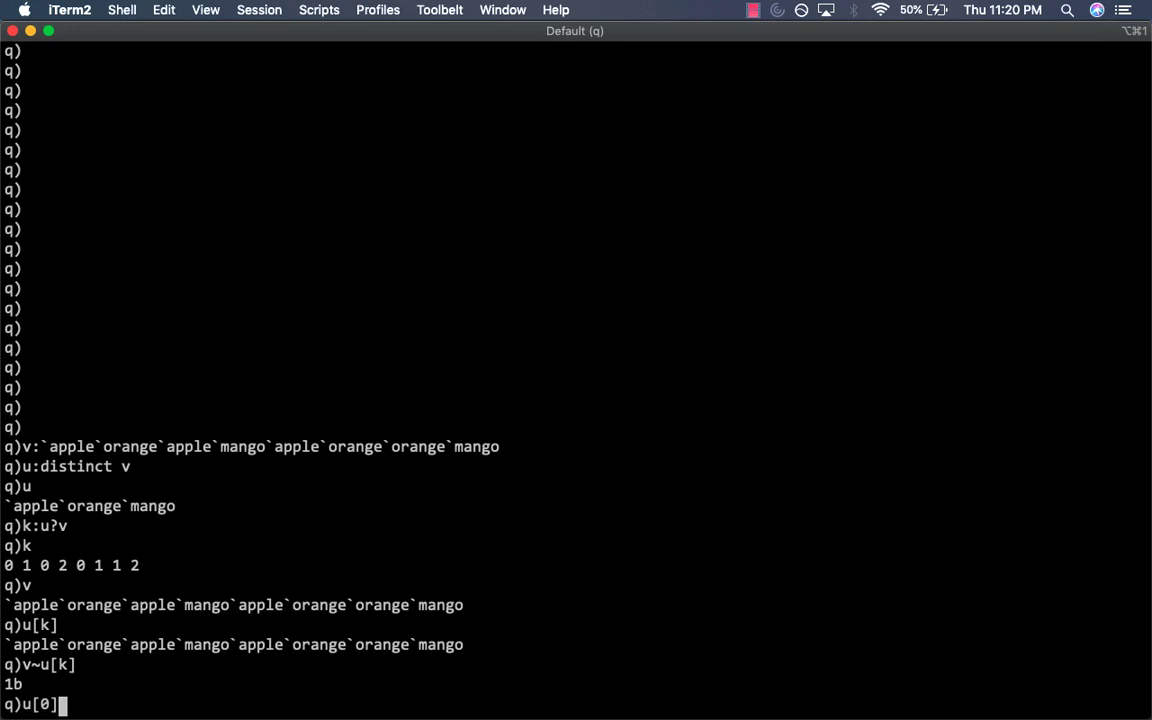
text(:)
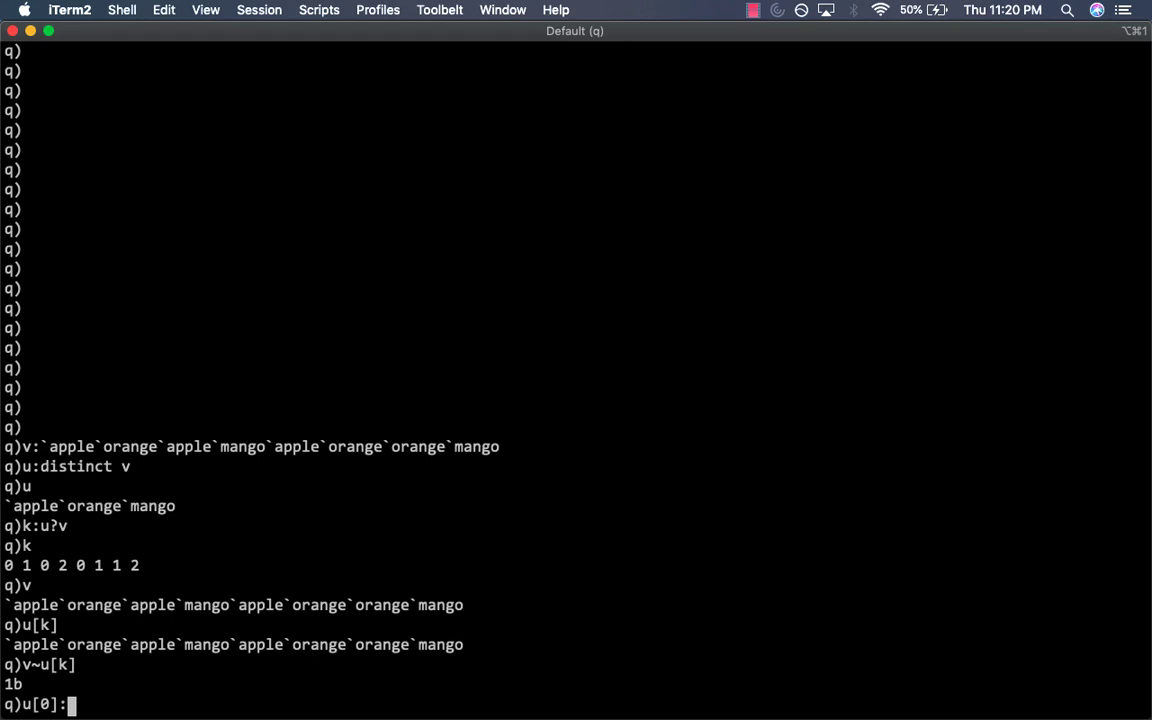
text(`)
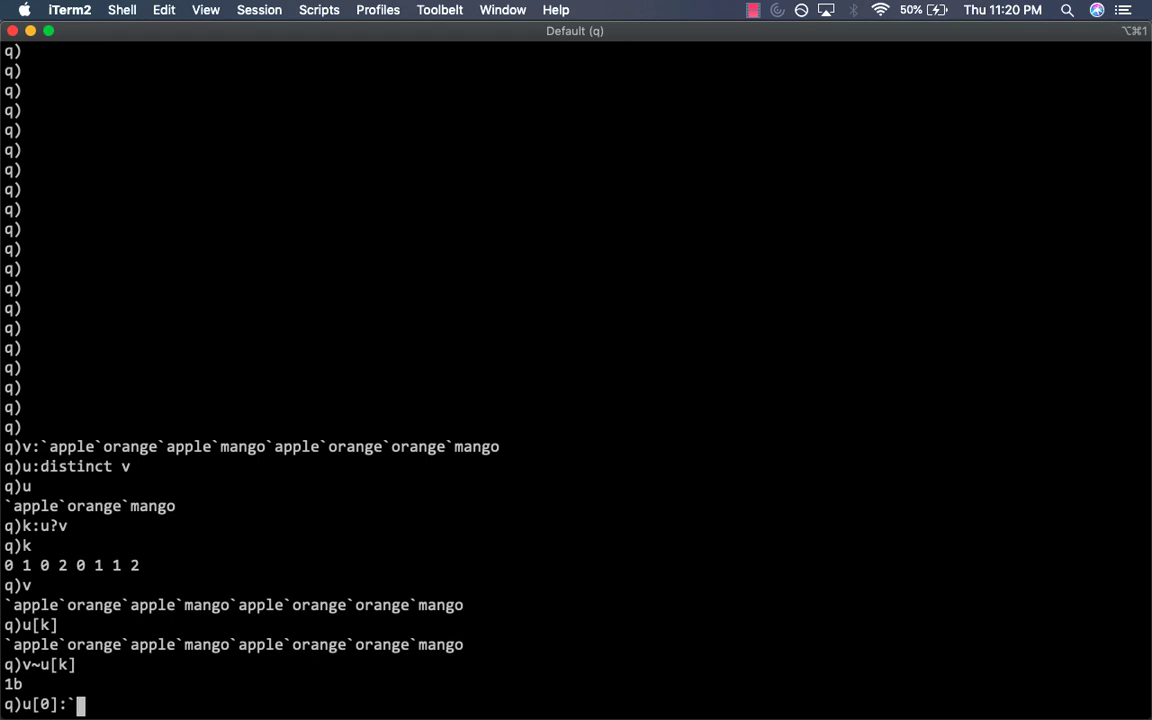
text(banana)
text(u[k)
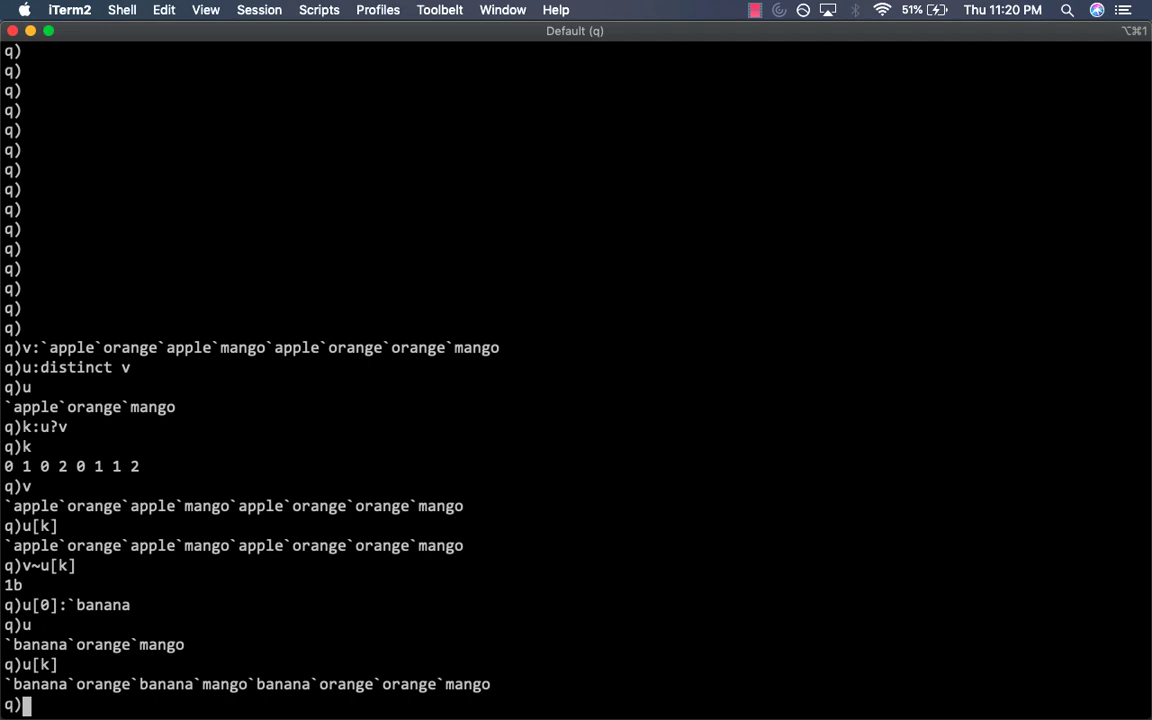
text(u)
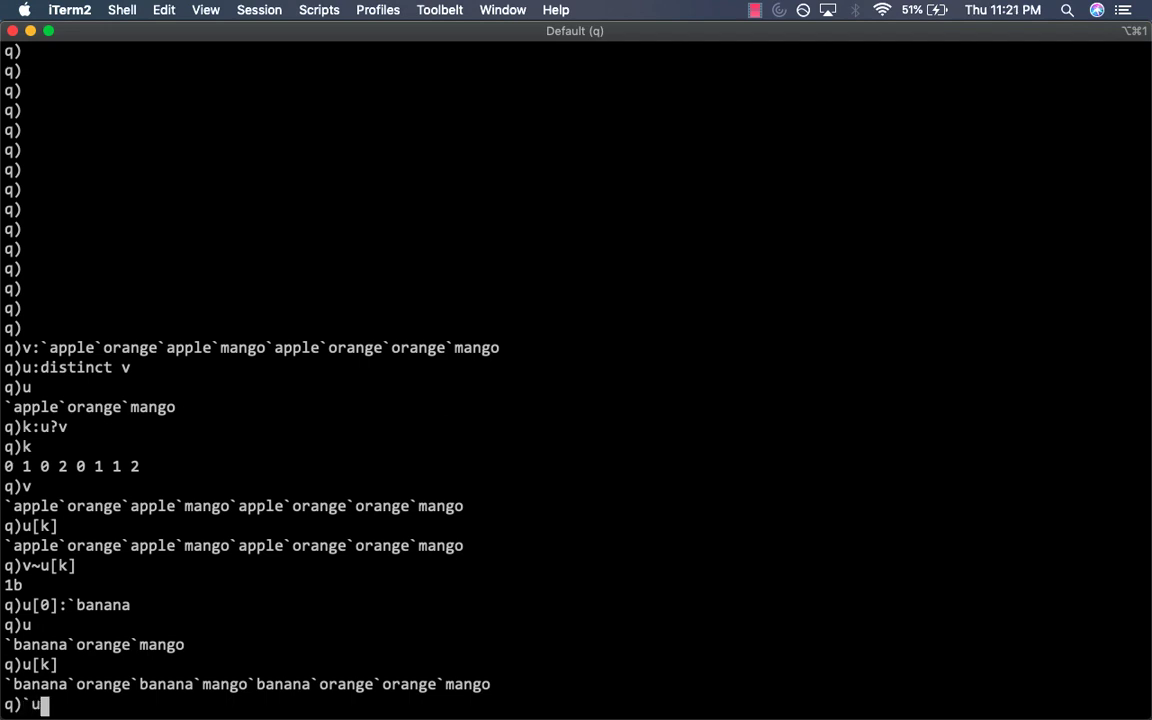
text($v)
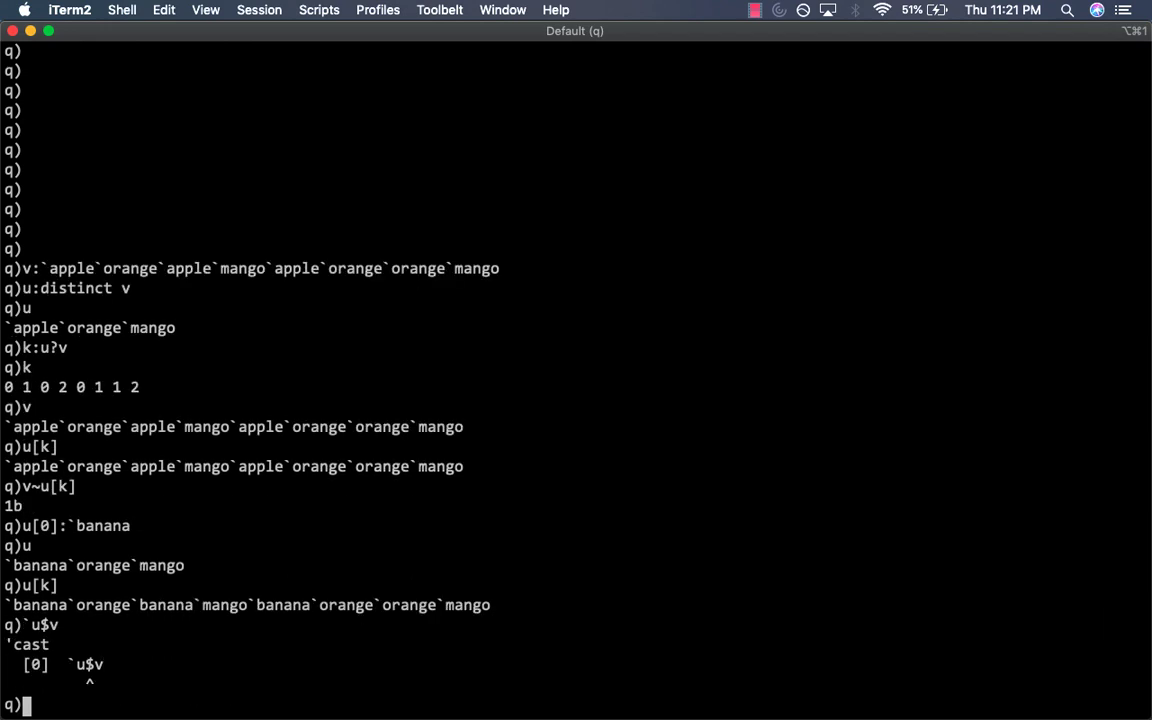
text(u)
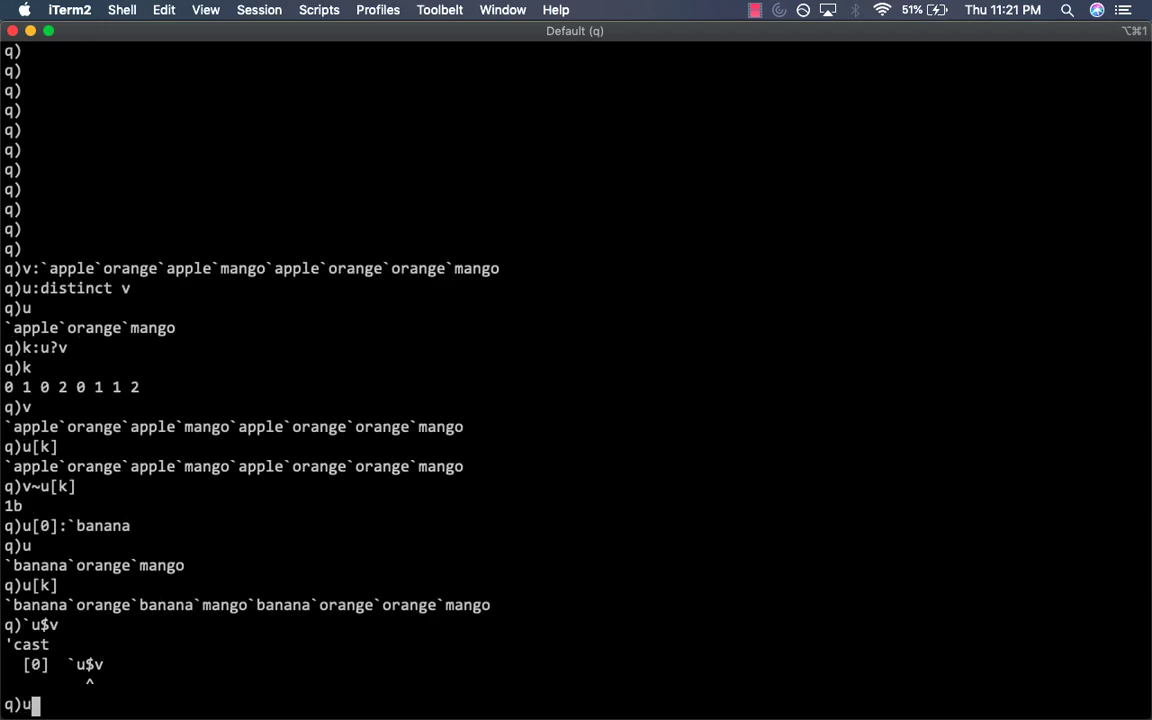
text(:)
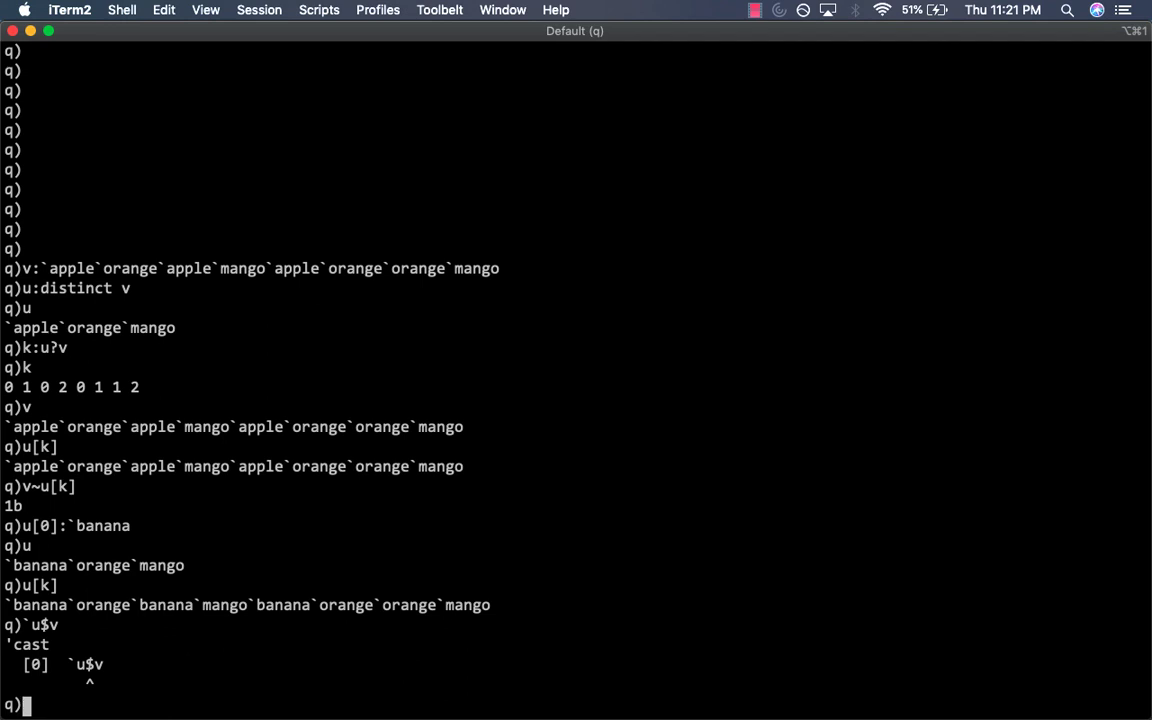
text(u:)
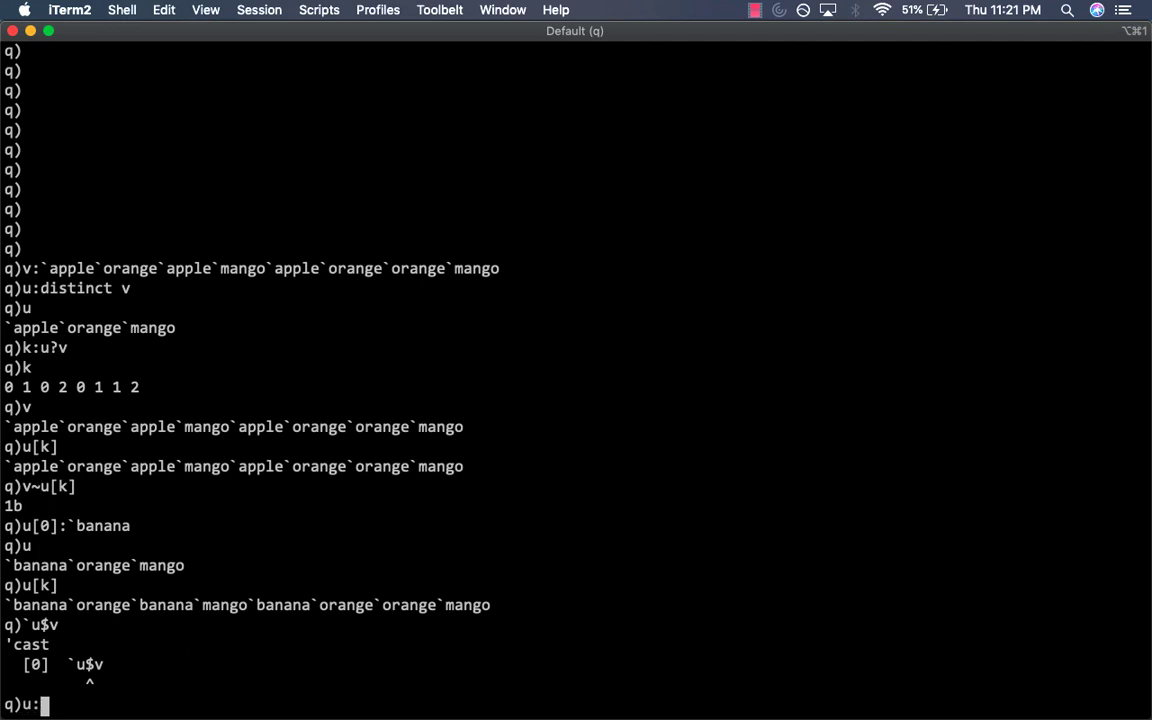
text(distinct)
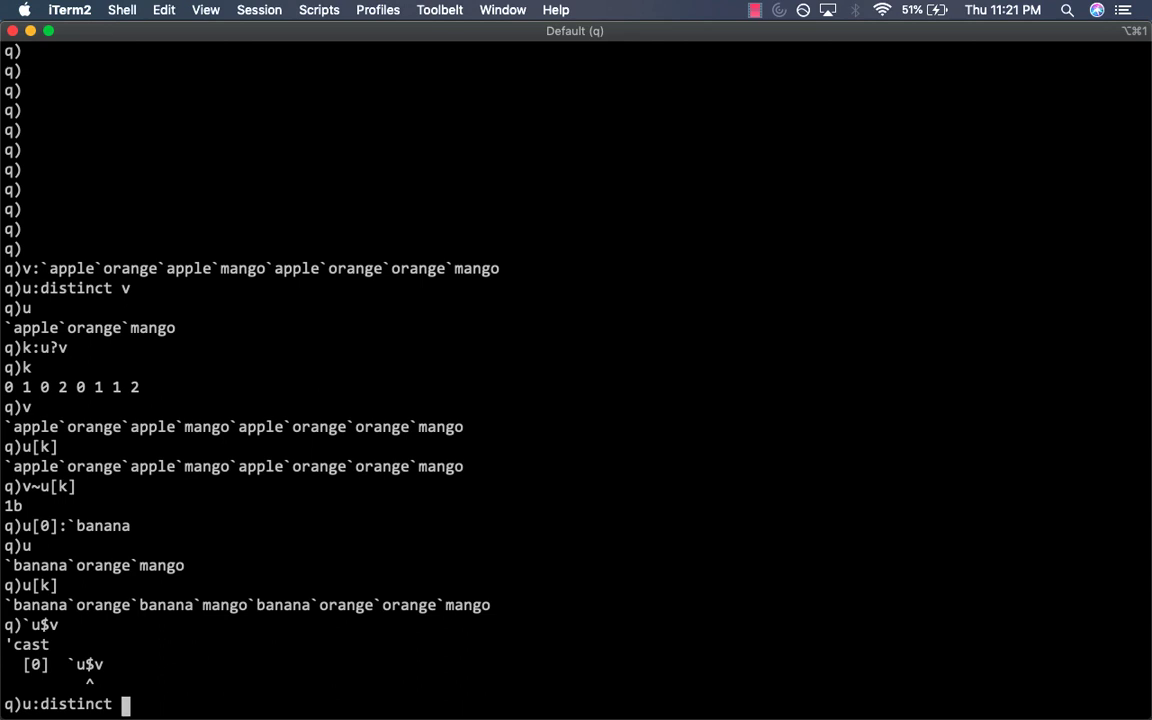
text(v)
text(`u$v)
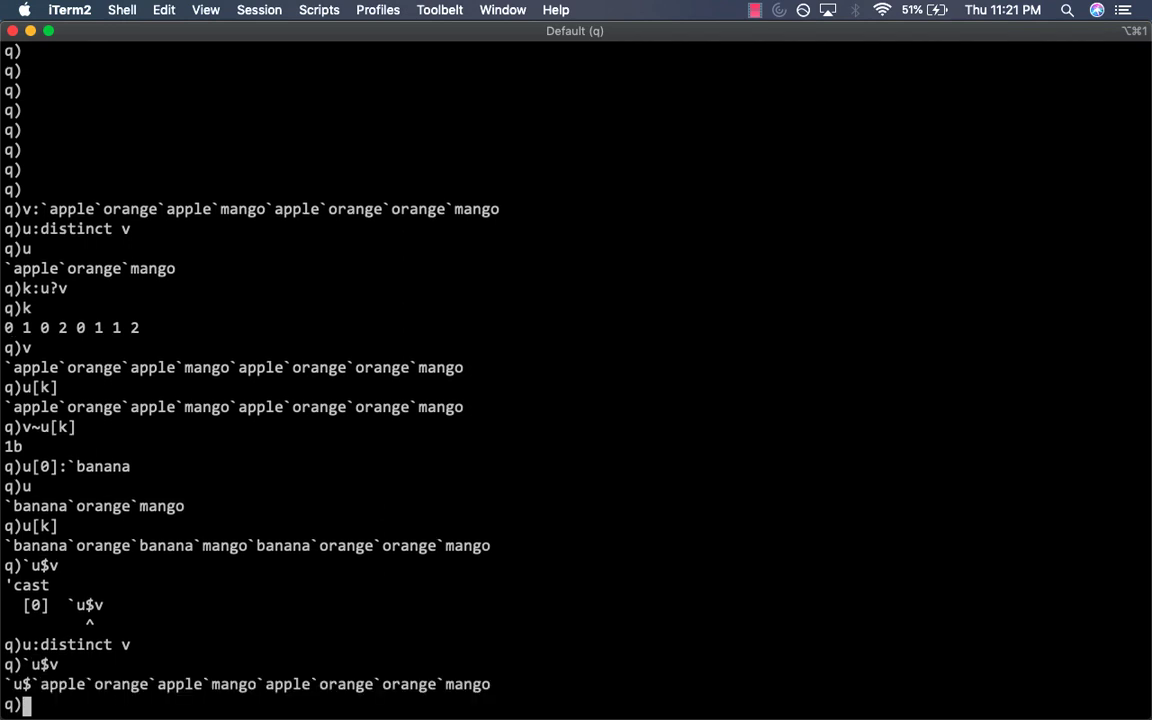
mouse_move(873, 500)
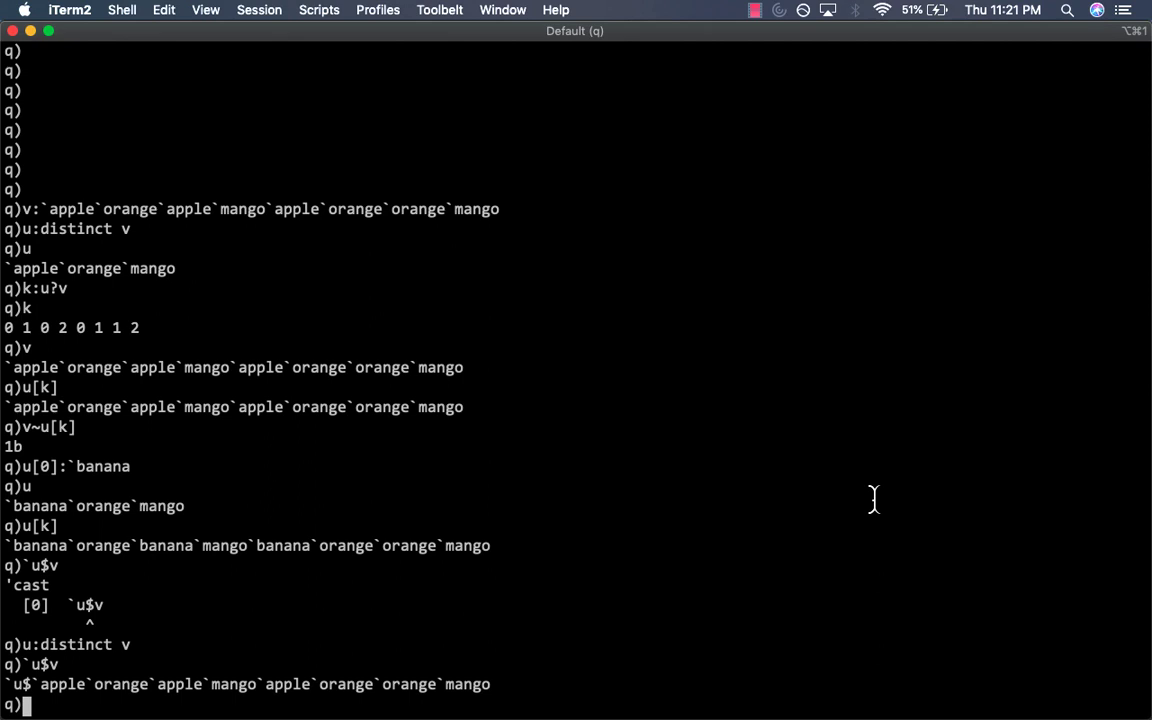
mouse_move(389, 684)
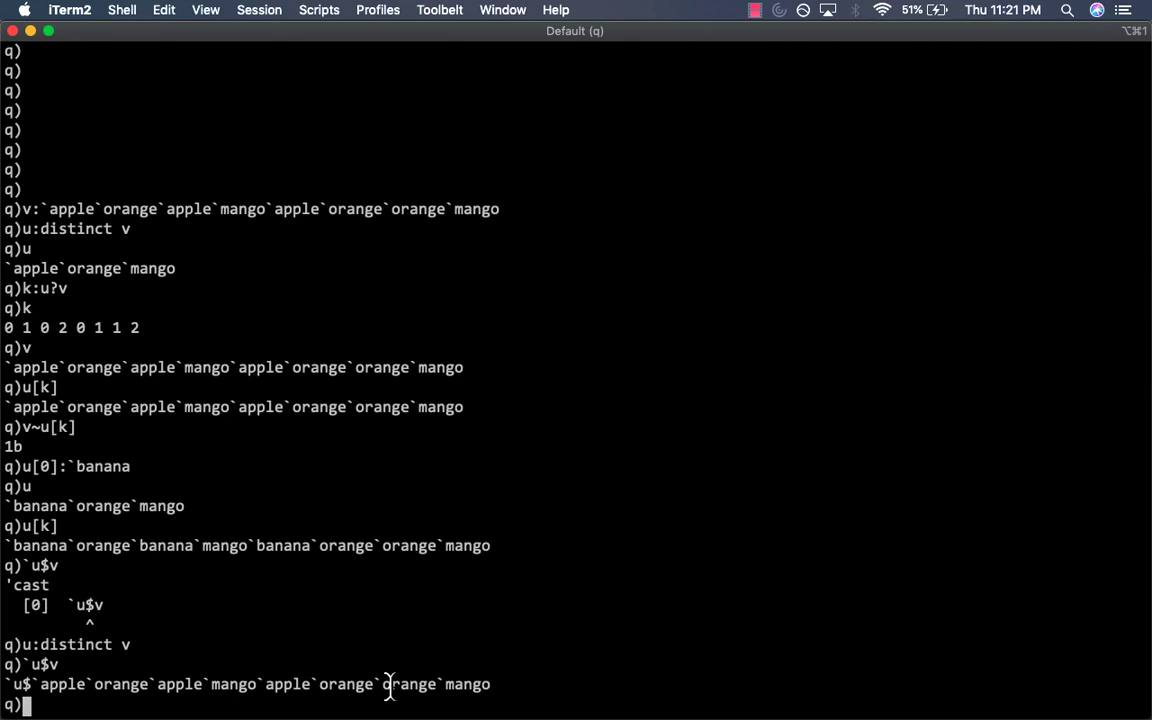
mouse_move(345, 672)
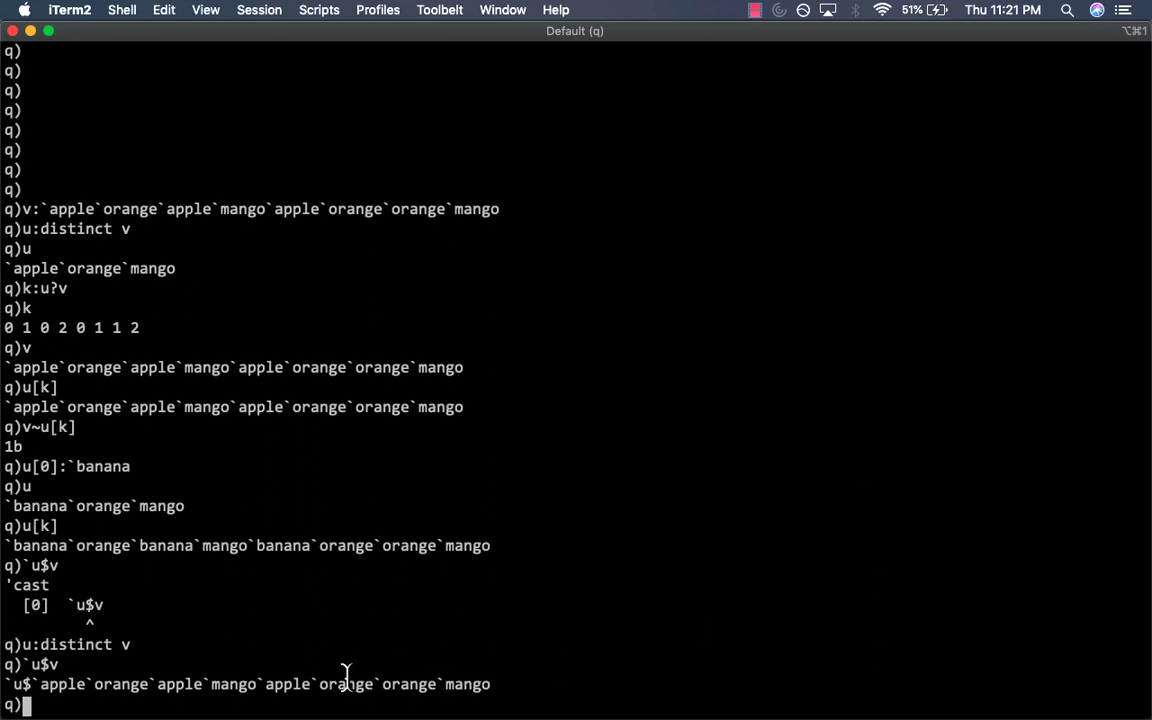
mouse_move(417, 660)
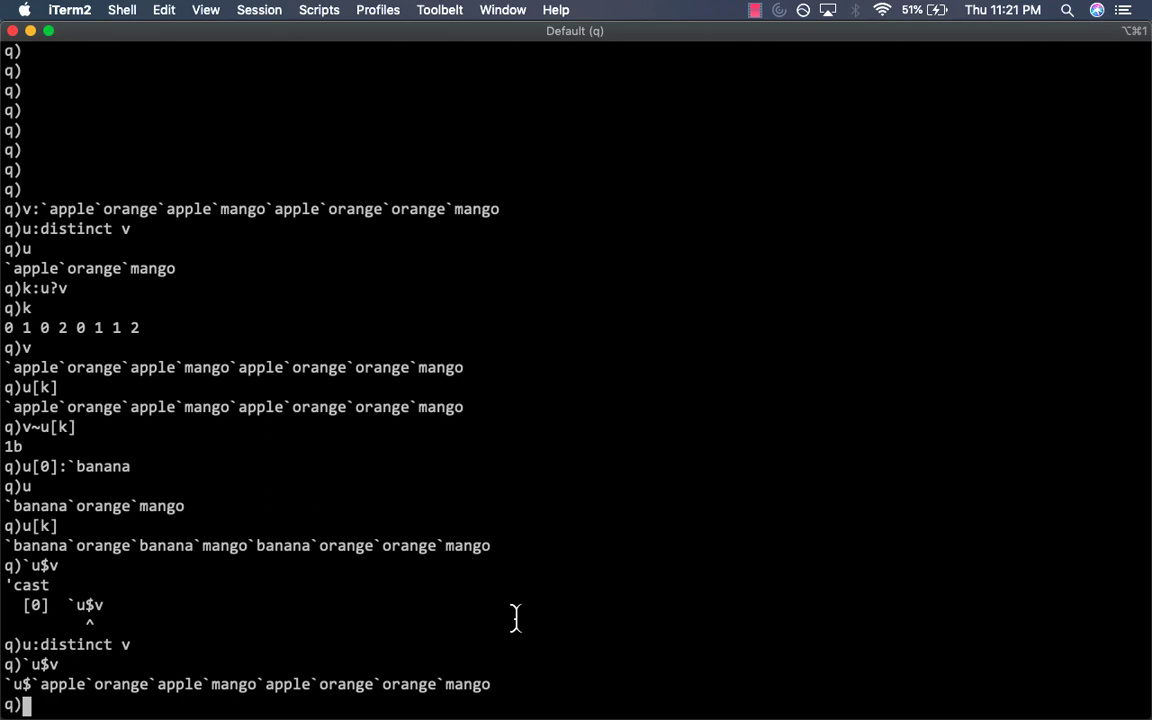
mouse_move(1144, 451)
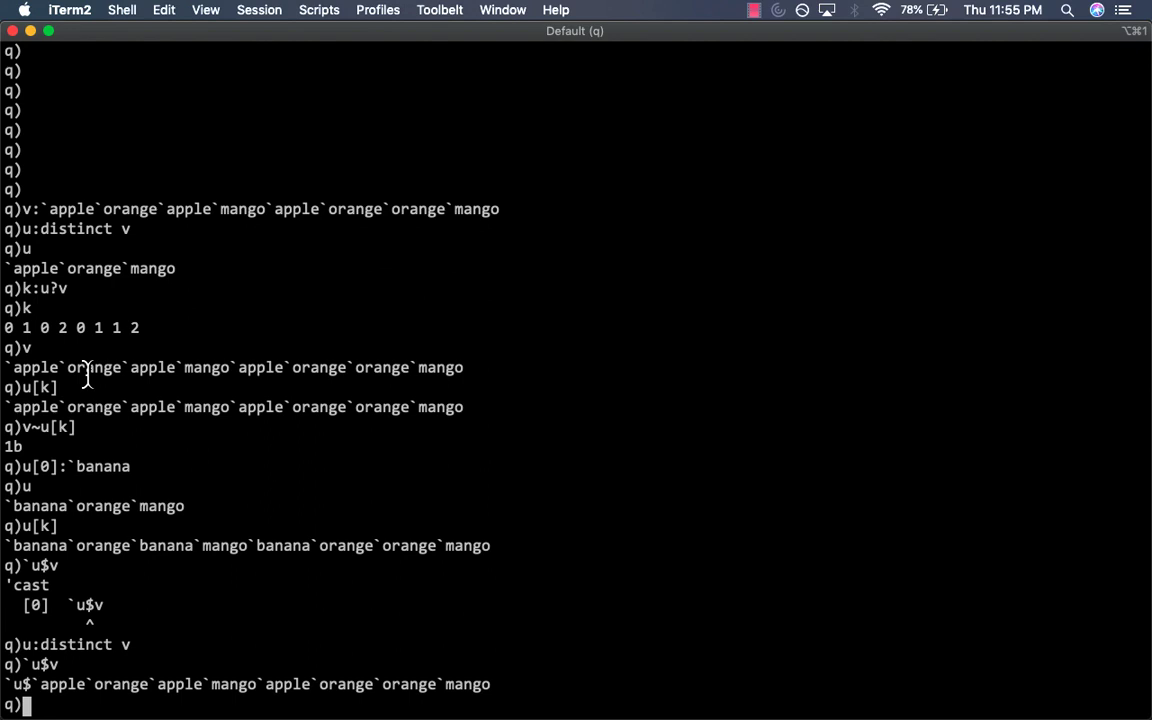
mouse_move(28, 208)
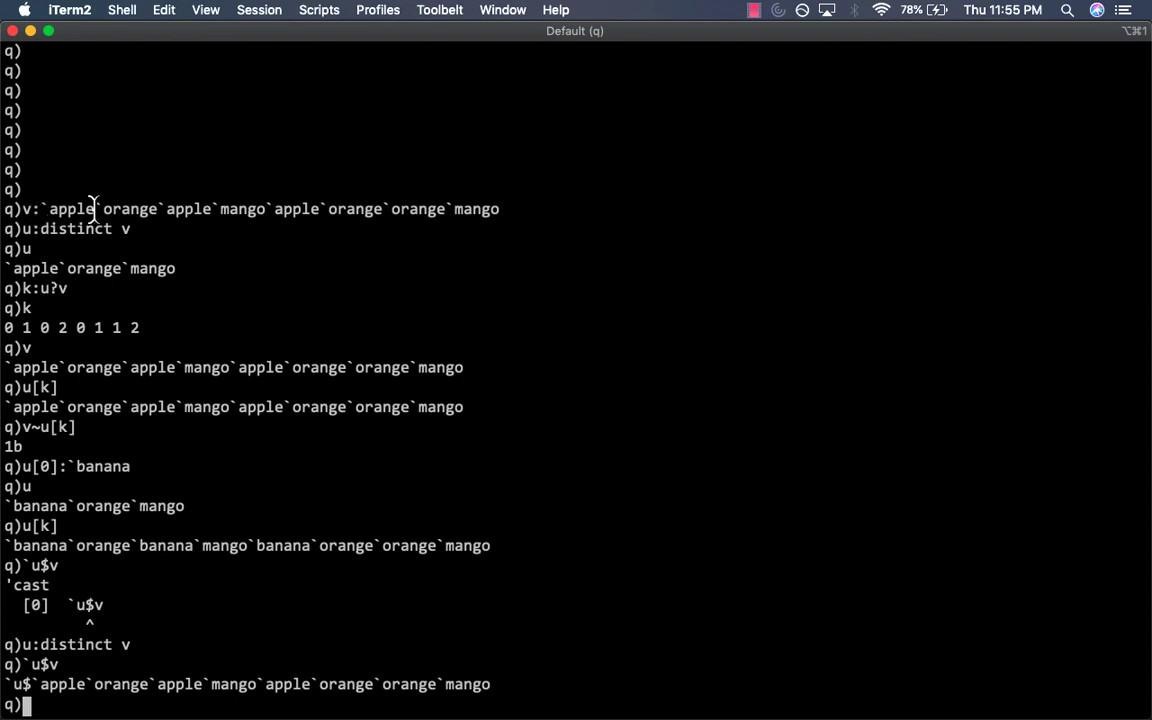
mouse_move(458, 240)
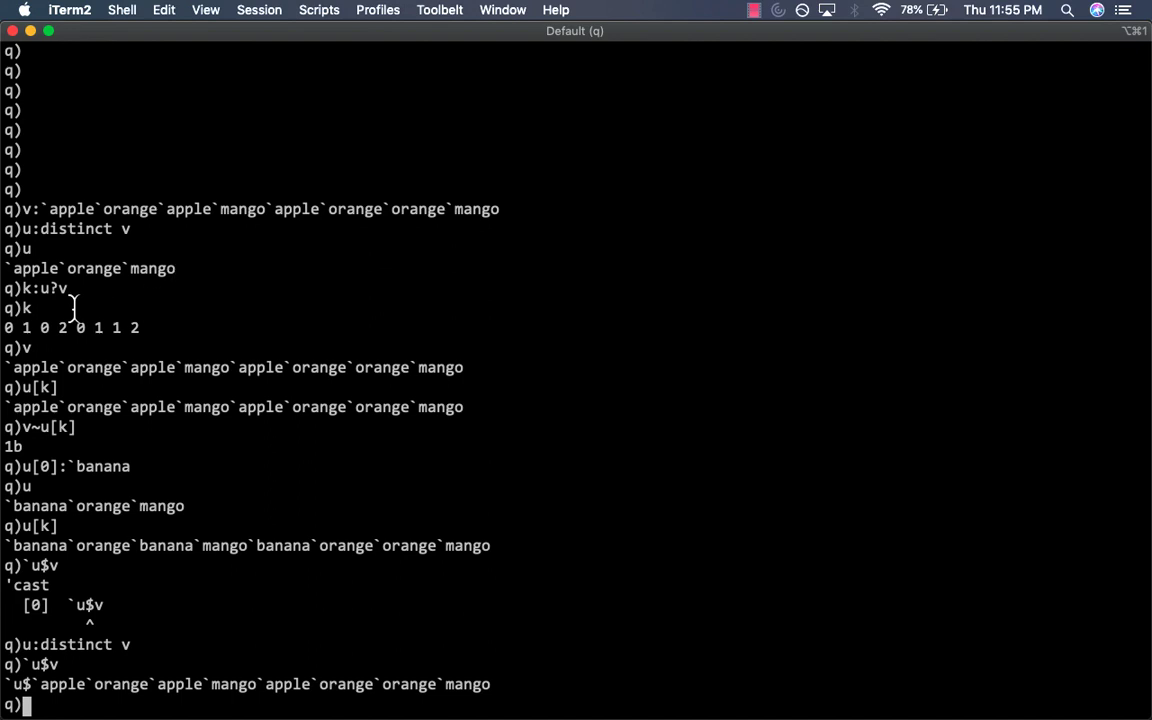
mouse_move(30, 307)
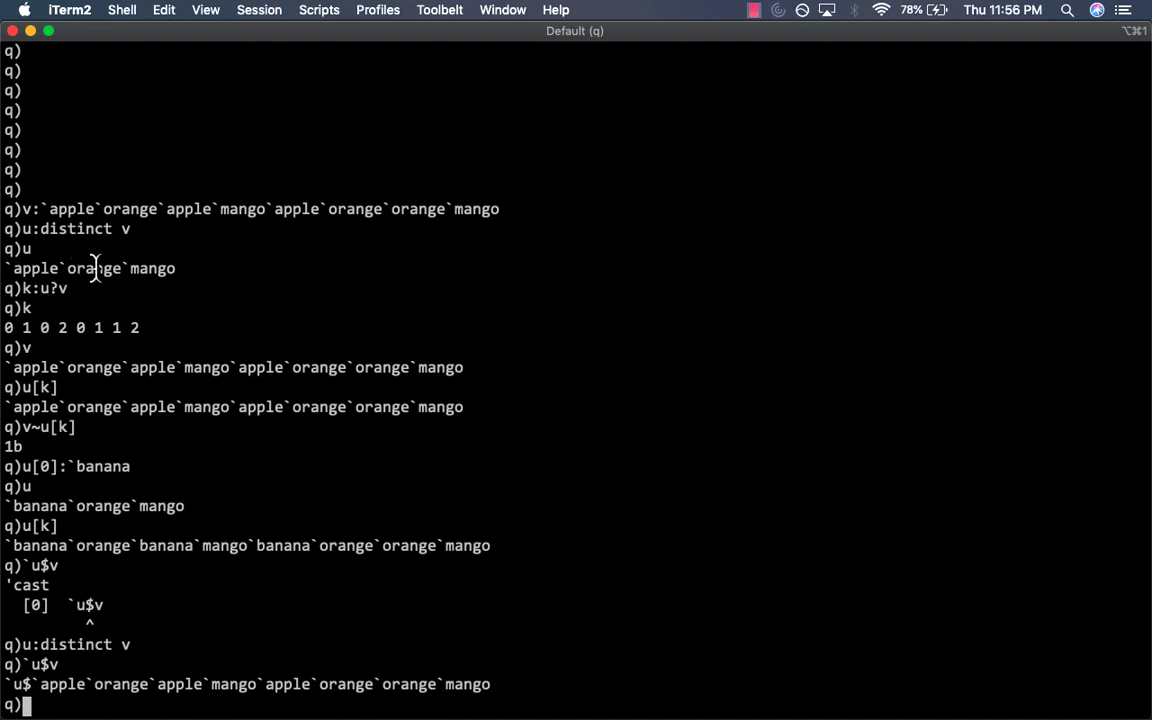
mouse_move(70, 208)
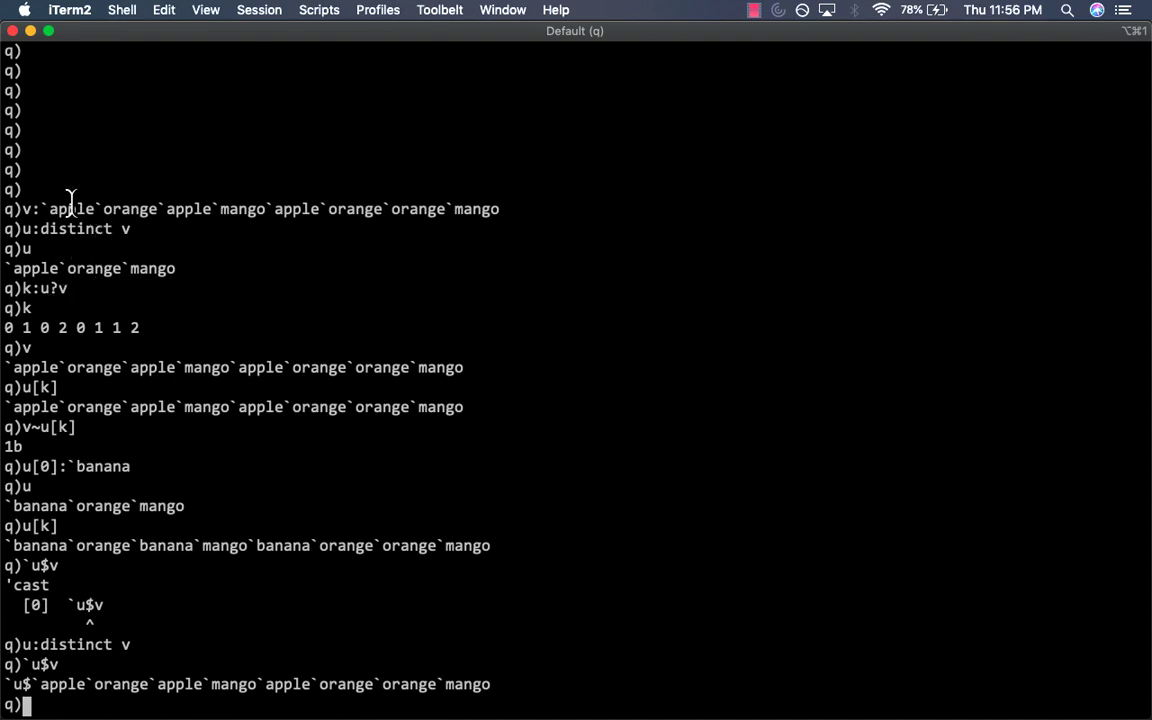
mouse_move(192, 323)
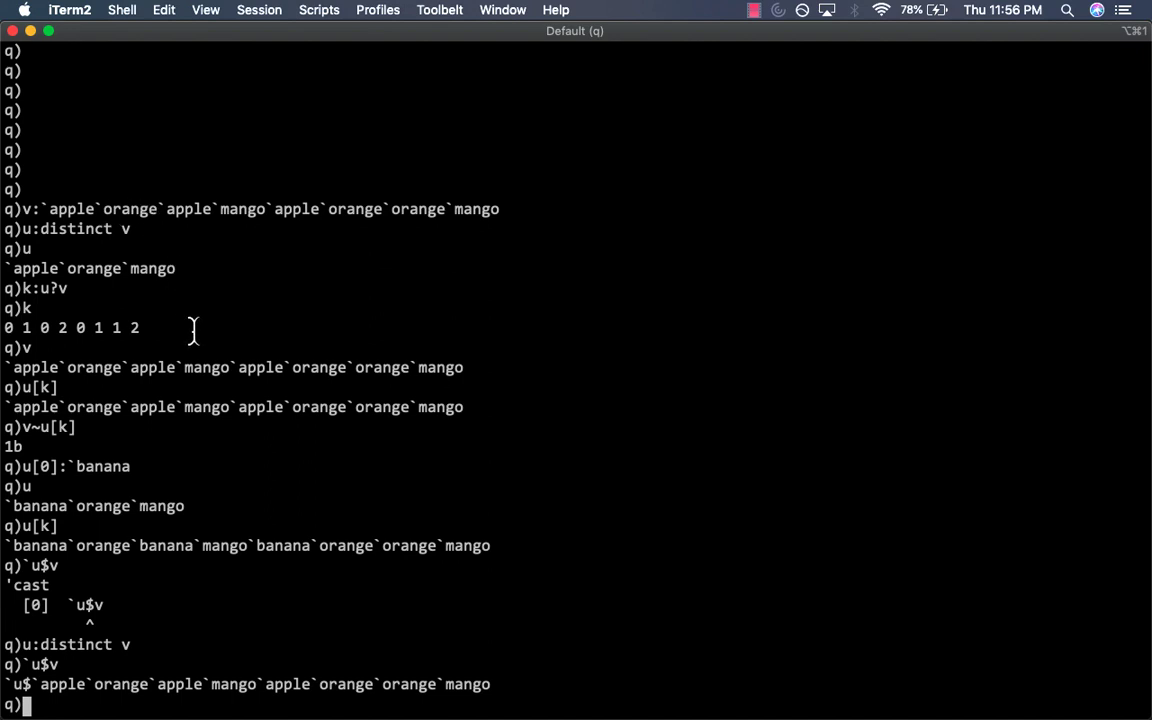
mouse_move(100, 218)
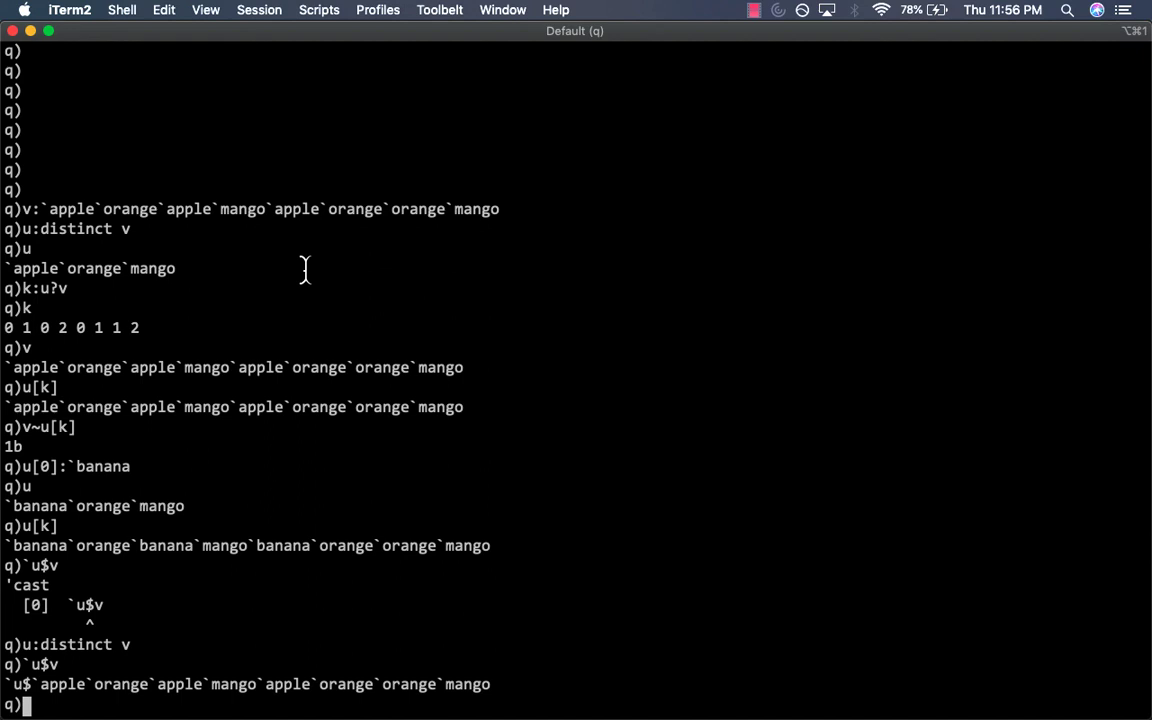
mouse_move(217, 592)
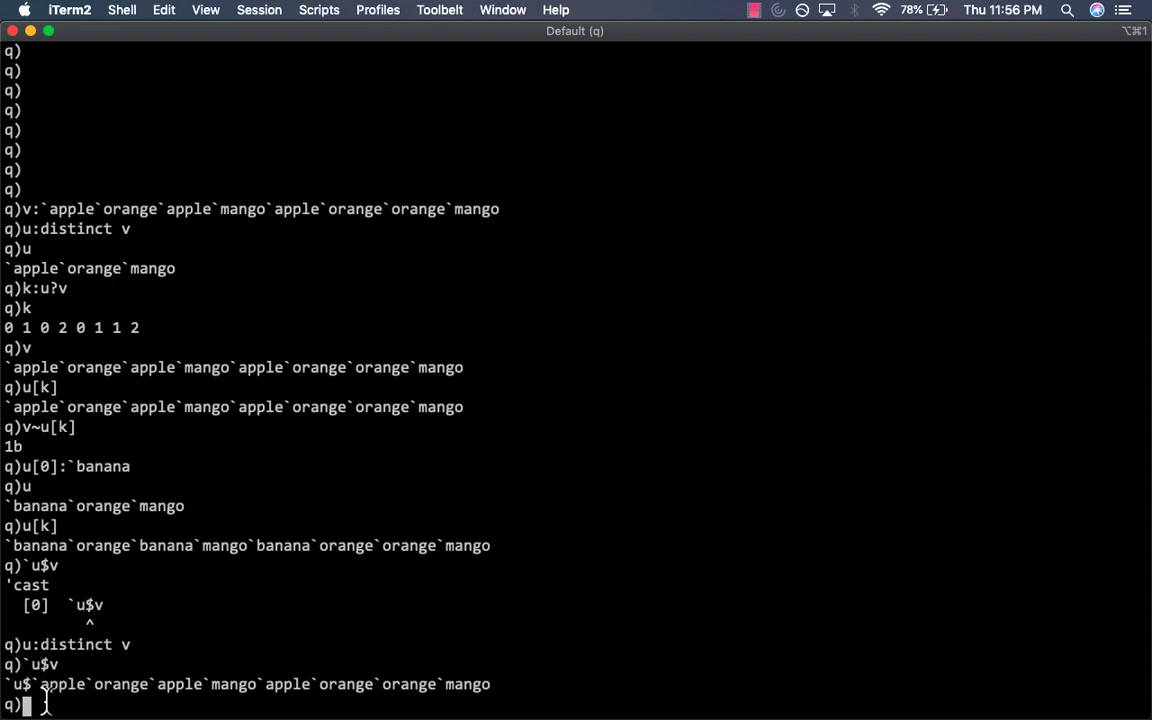
mouse_move(478, 680)
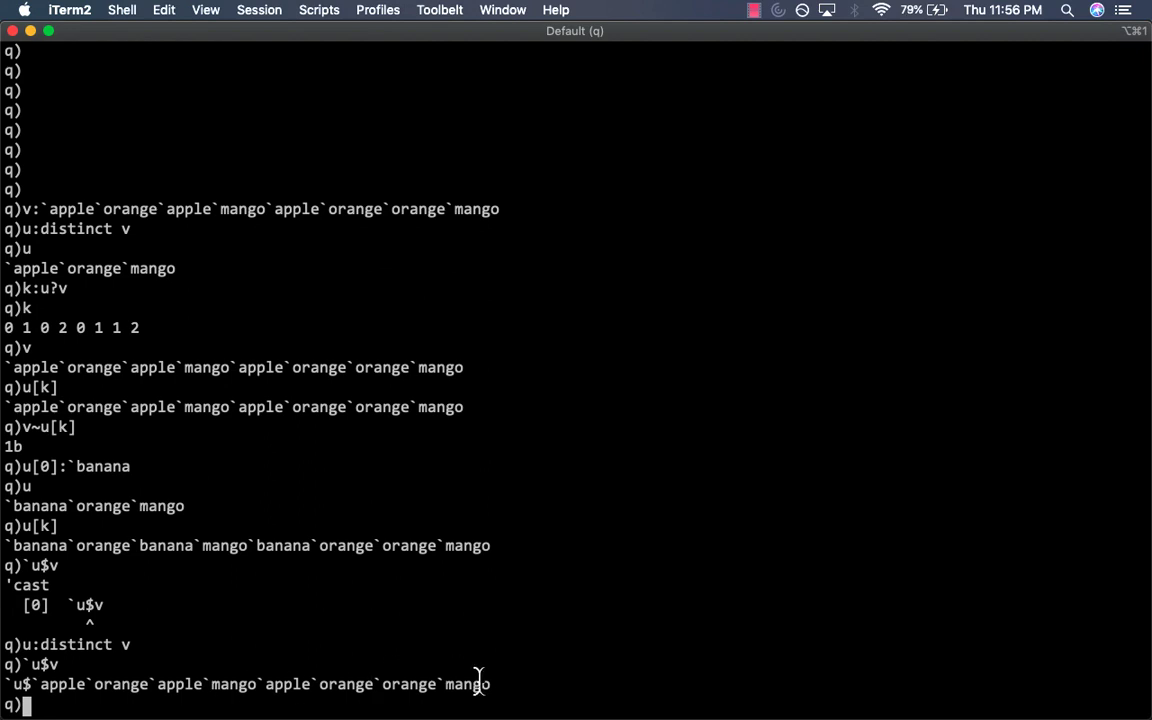